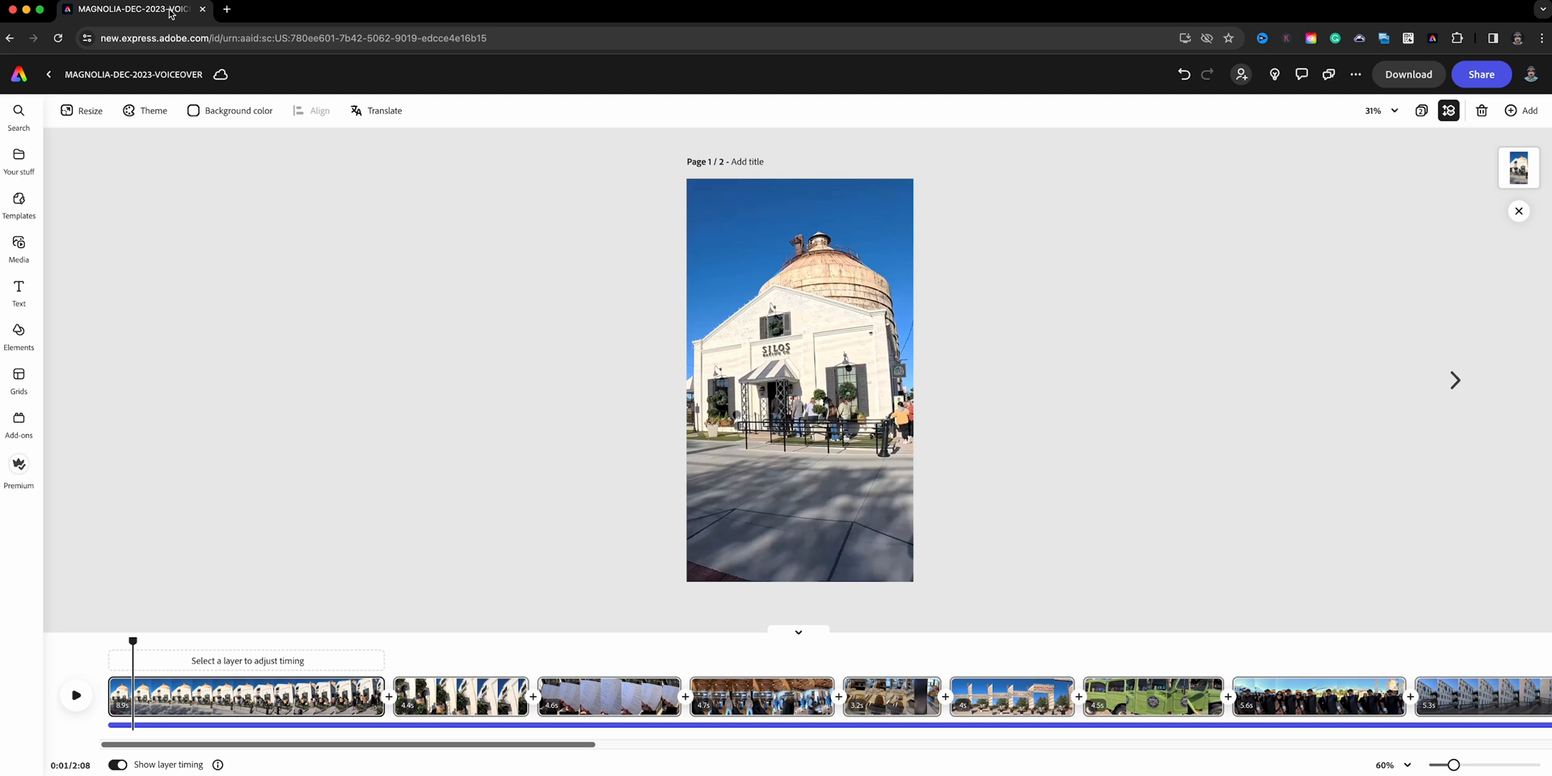
pyautogui.moveTo(202, 359)
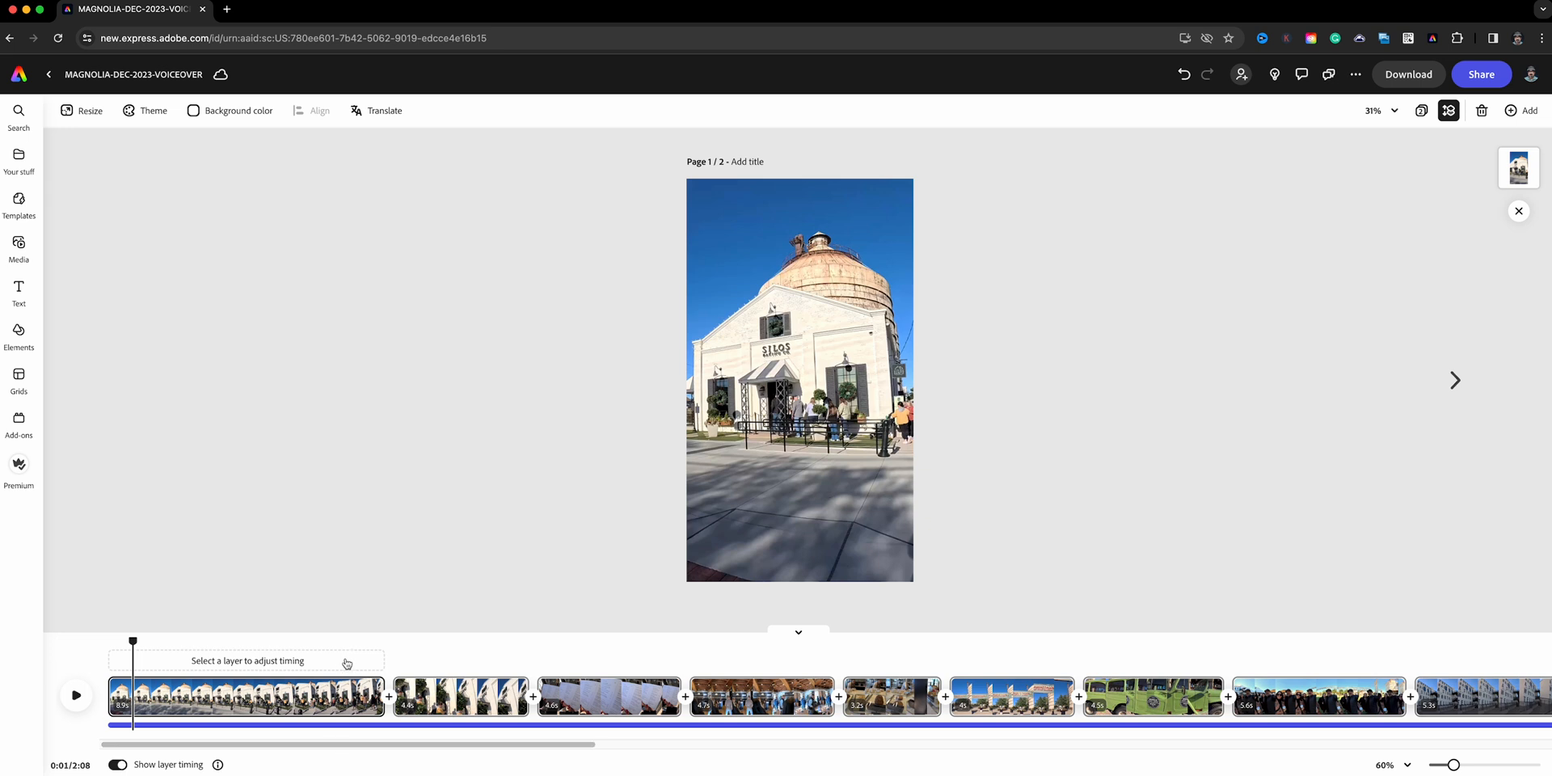
pyautogui.moveTo(415, 655)
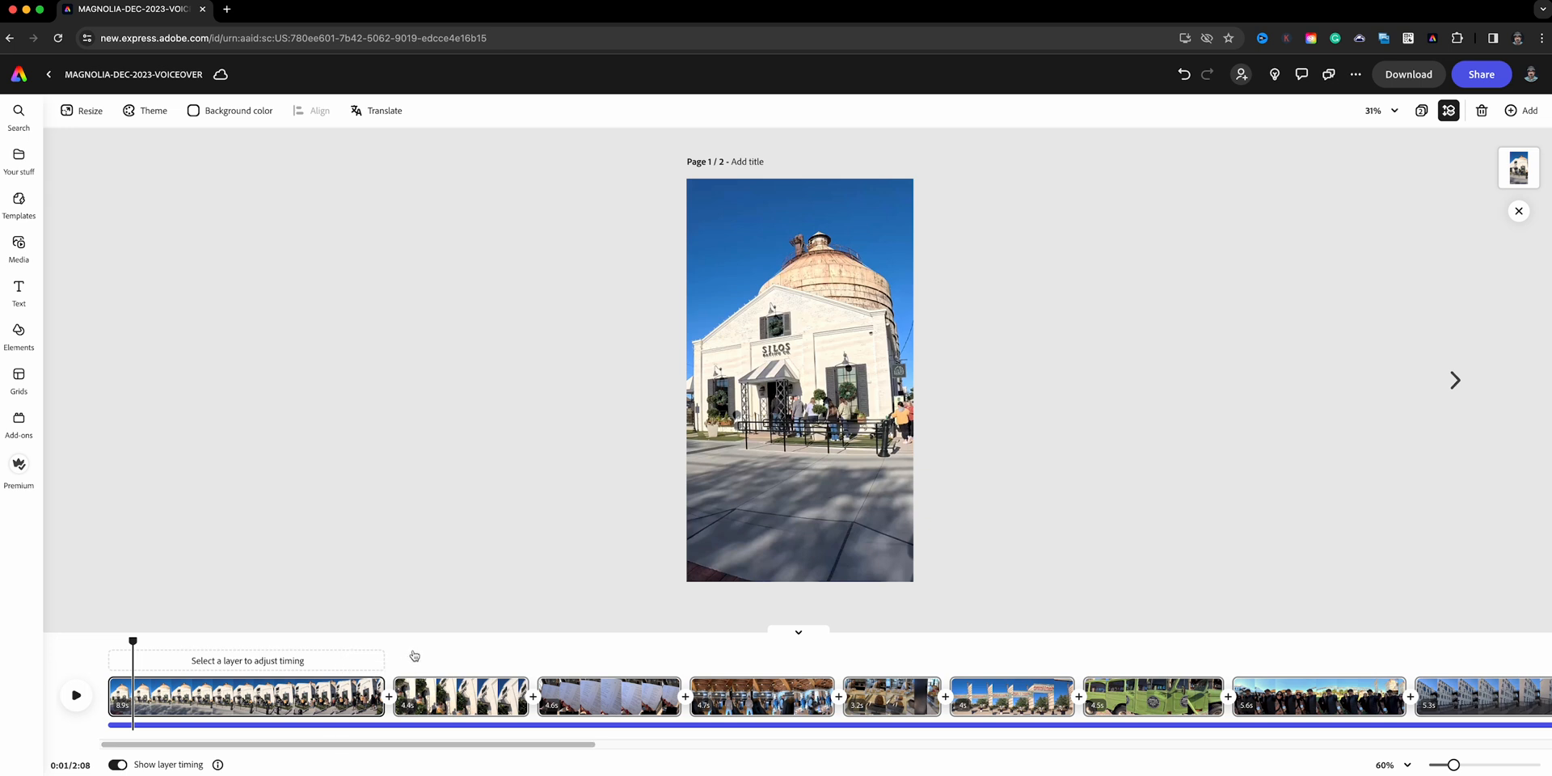
pyautogui.moveTo(417, 640)
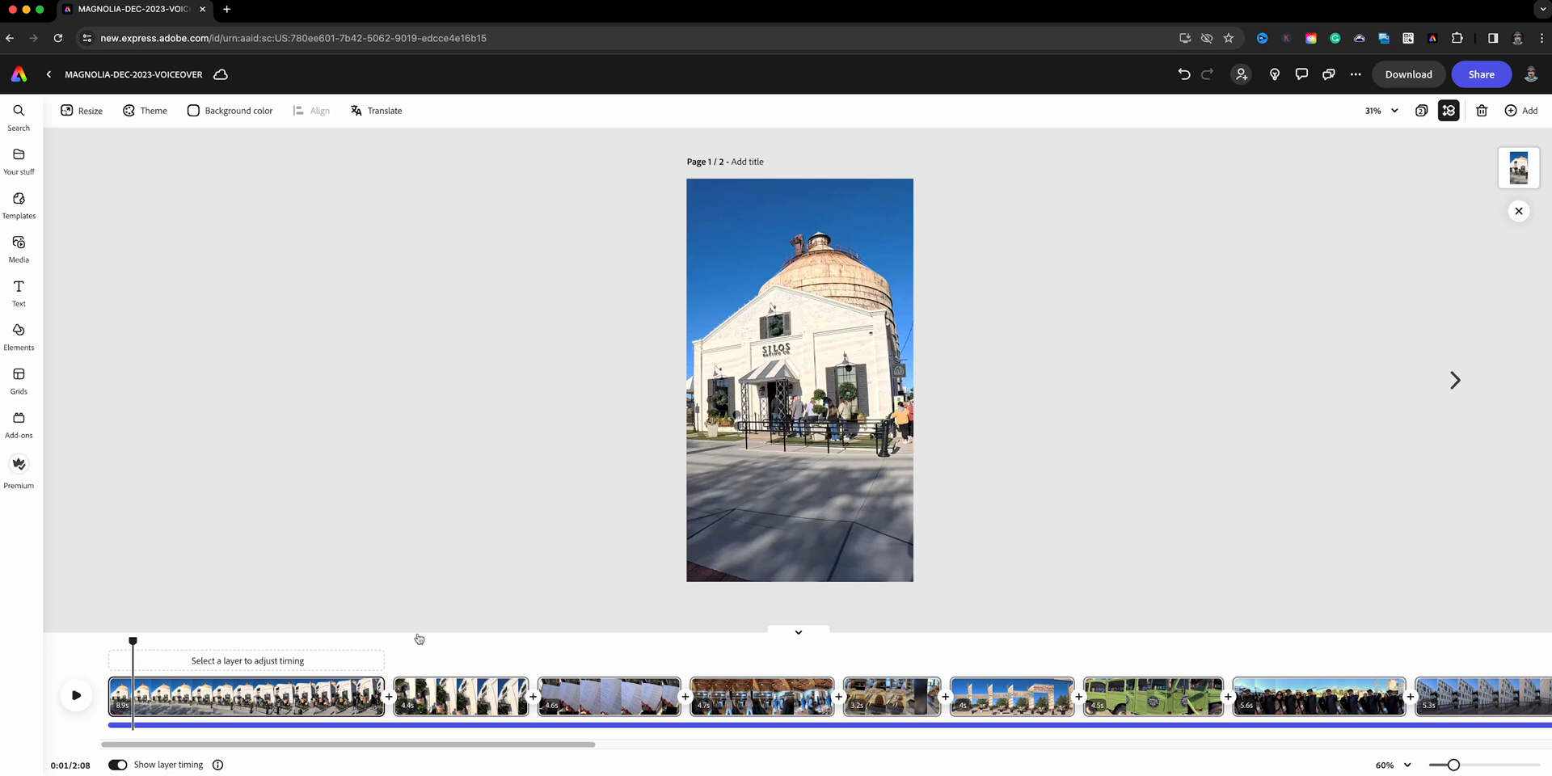
pyautogui.moveTo(415, 624)
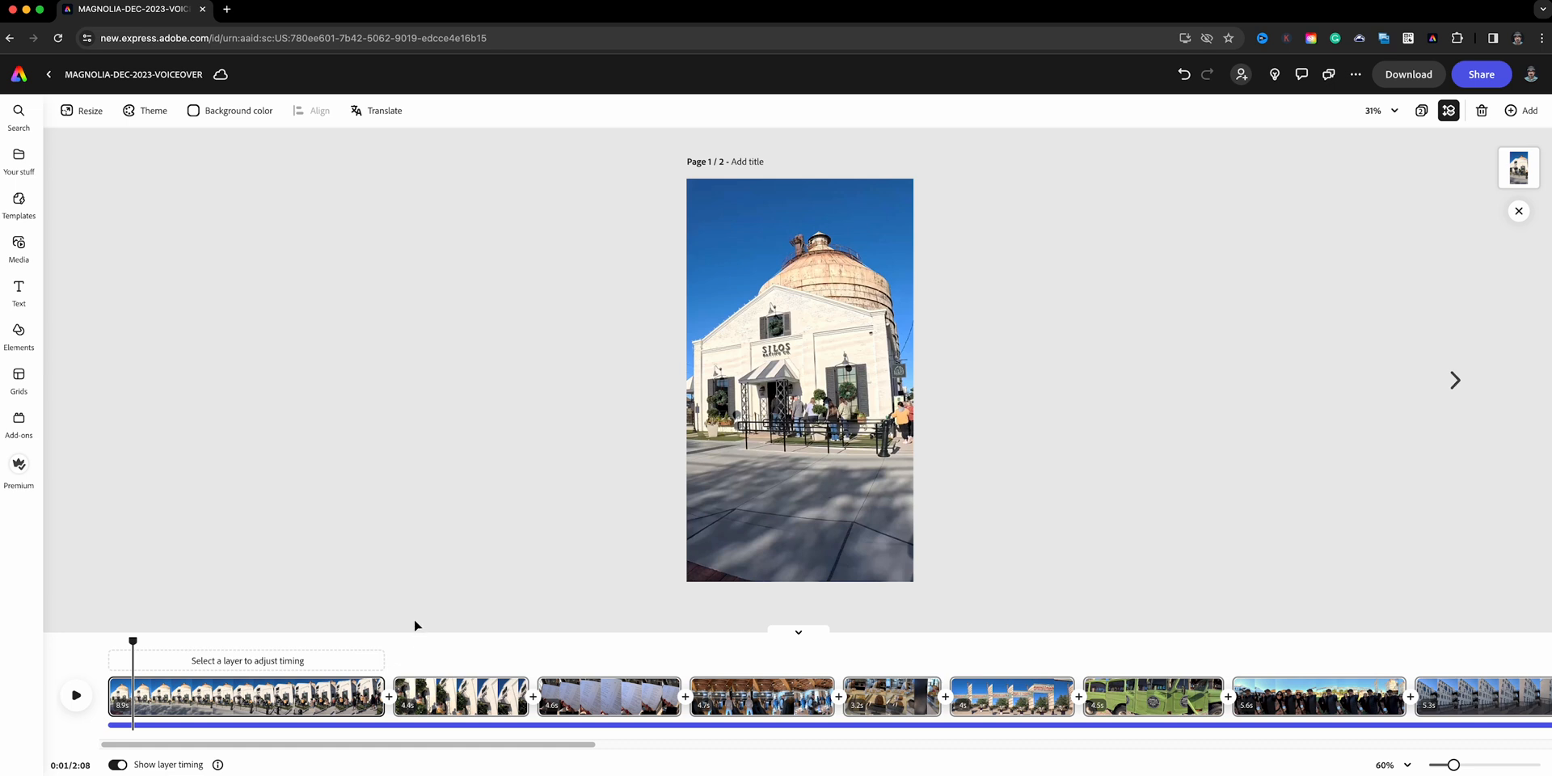
pyautogui.moveTo(390, 637)
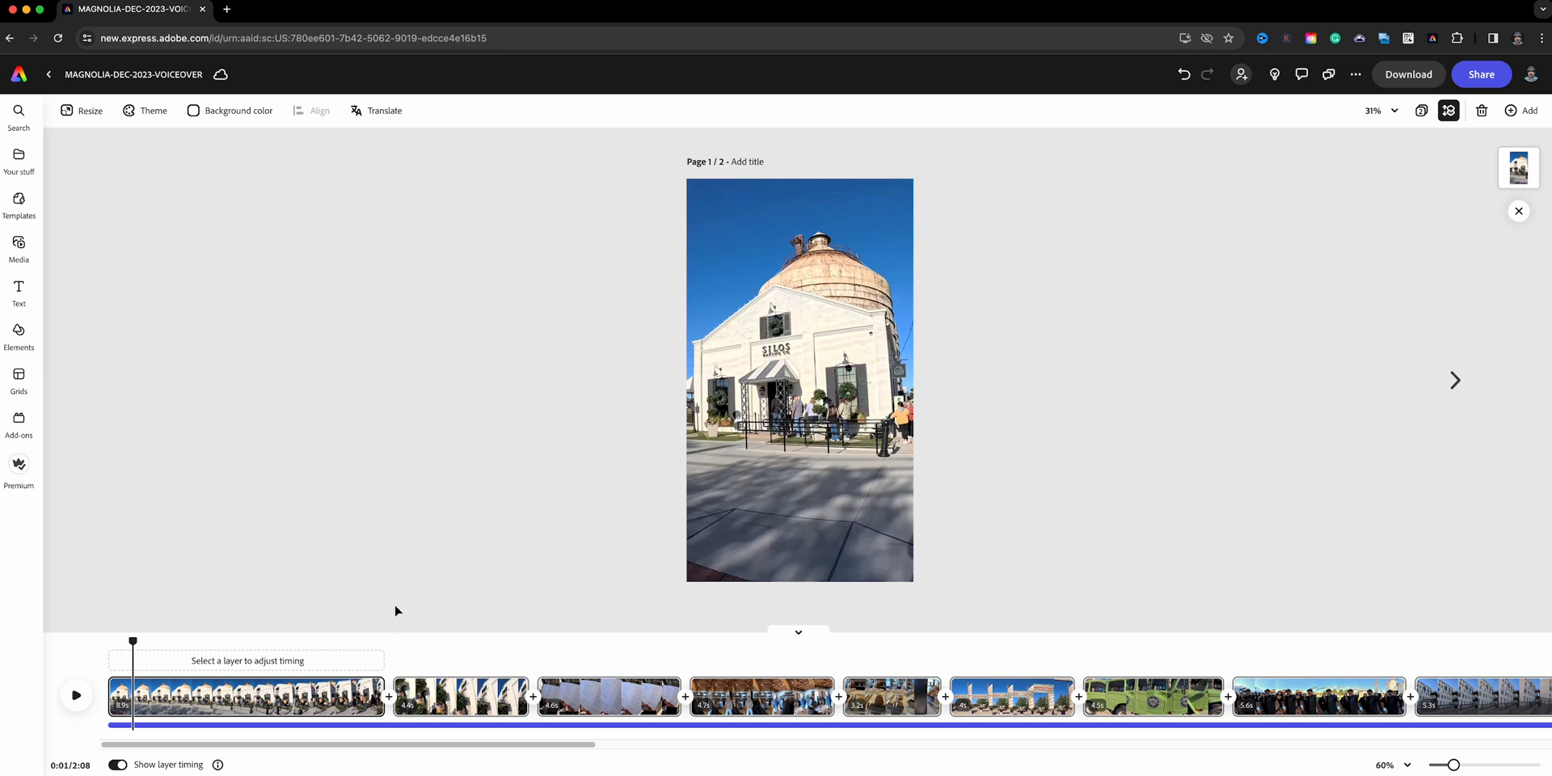
pyautogui.moveTo(225, 734)
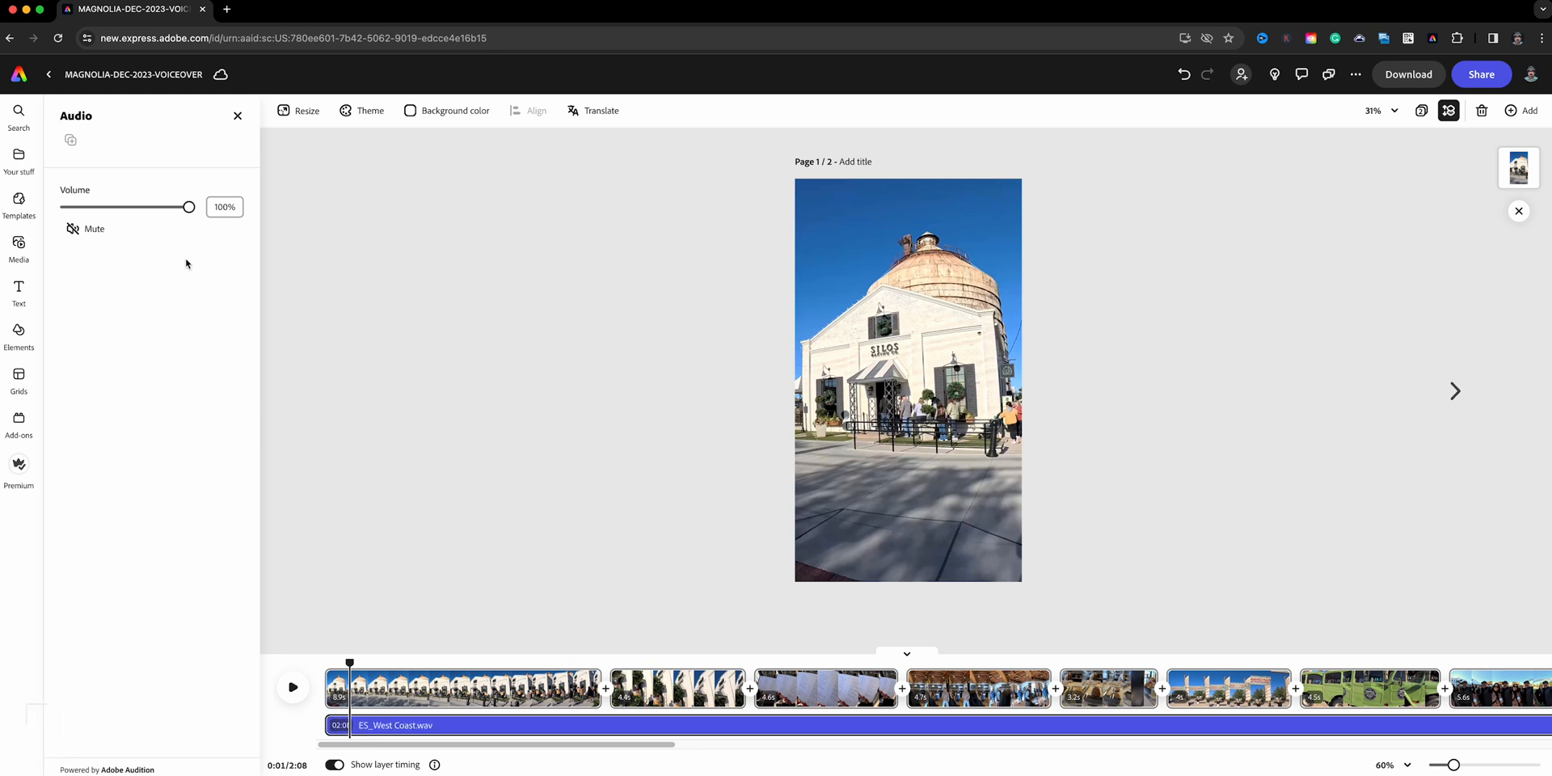
pyautogui.moveTo(89, 228)
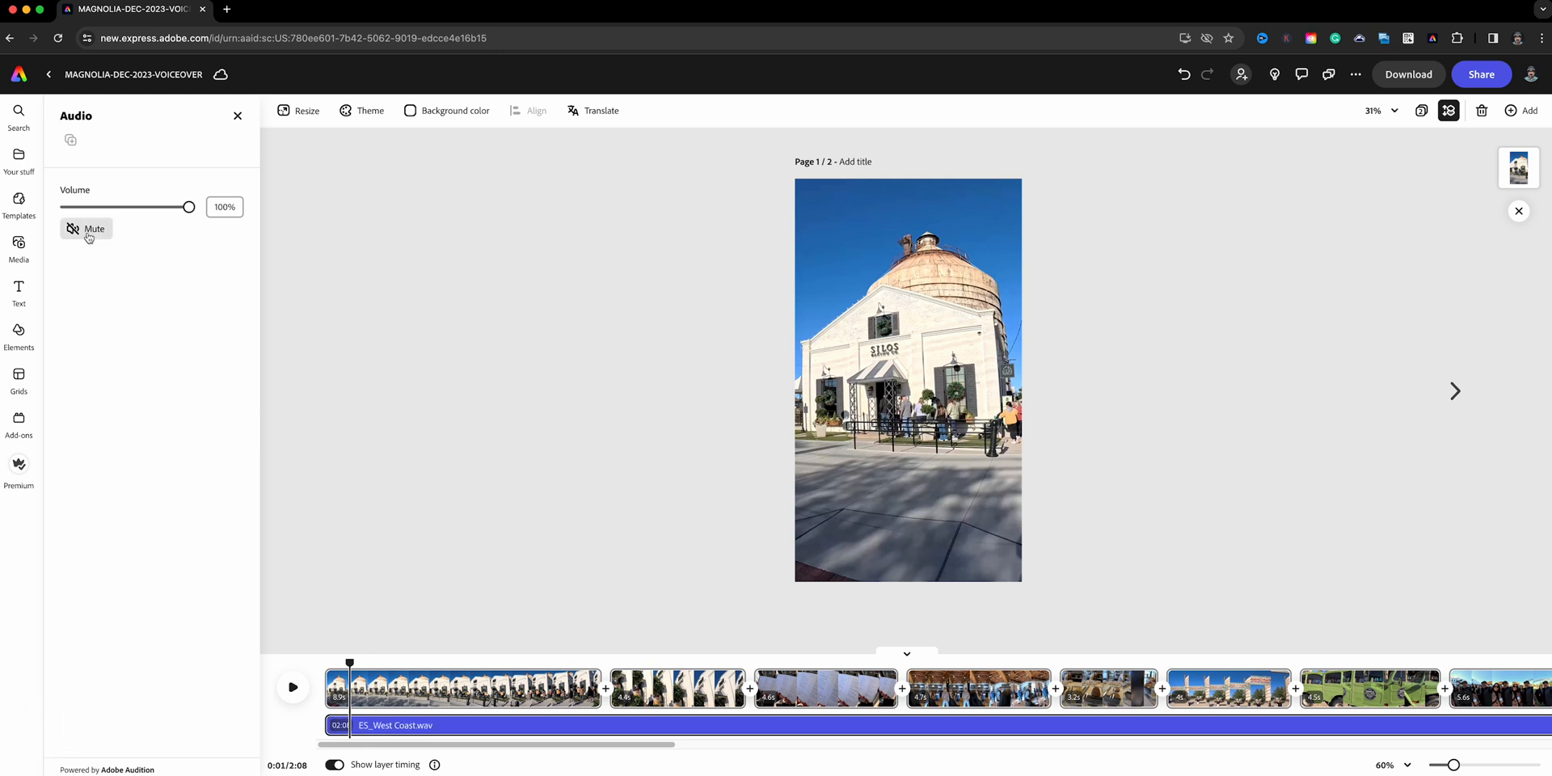
# Mute the West Coast music track to 0% and scrub the playhead back to the start
pyautogui.click(86, 228)
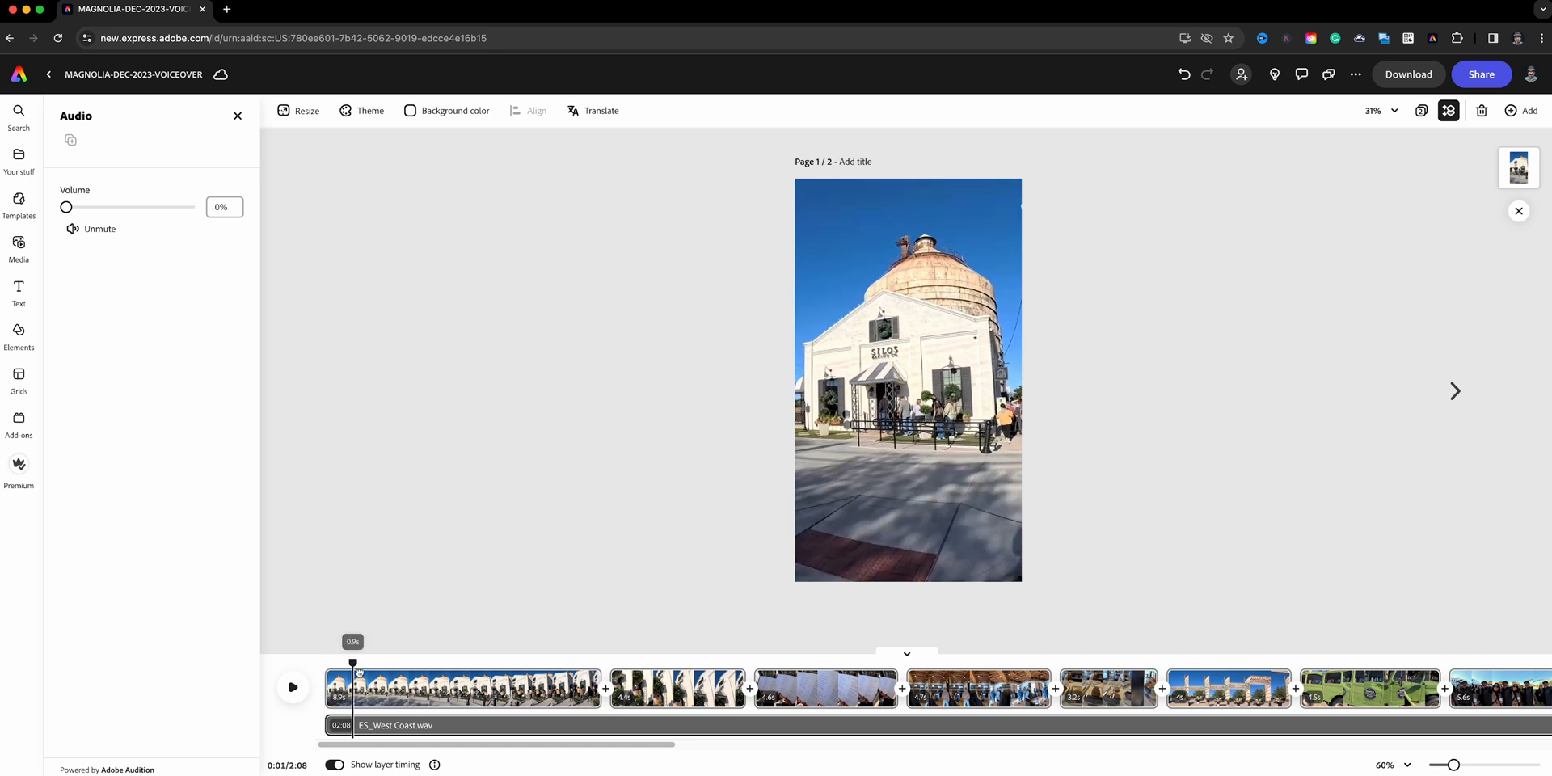
pyautogui.moveTo(354, 661); pyautogui.dragTo(336, 653)
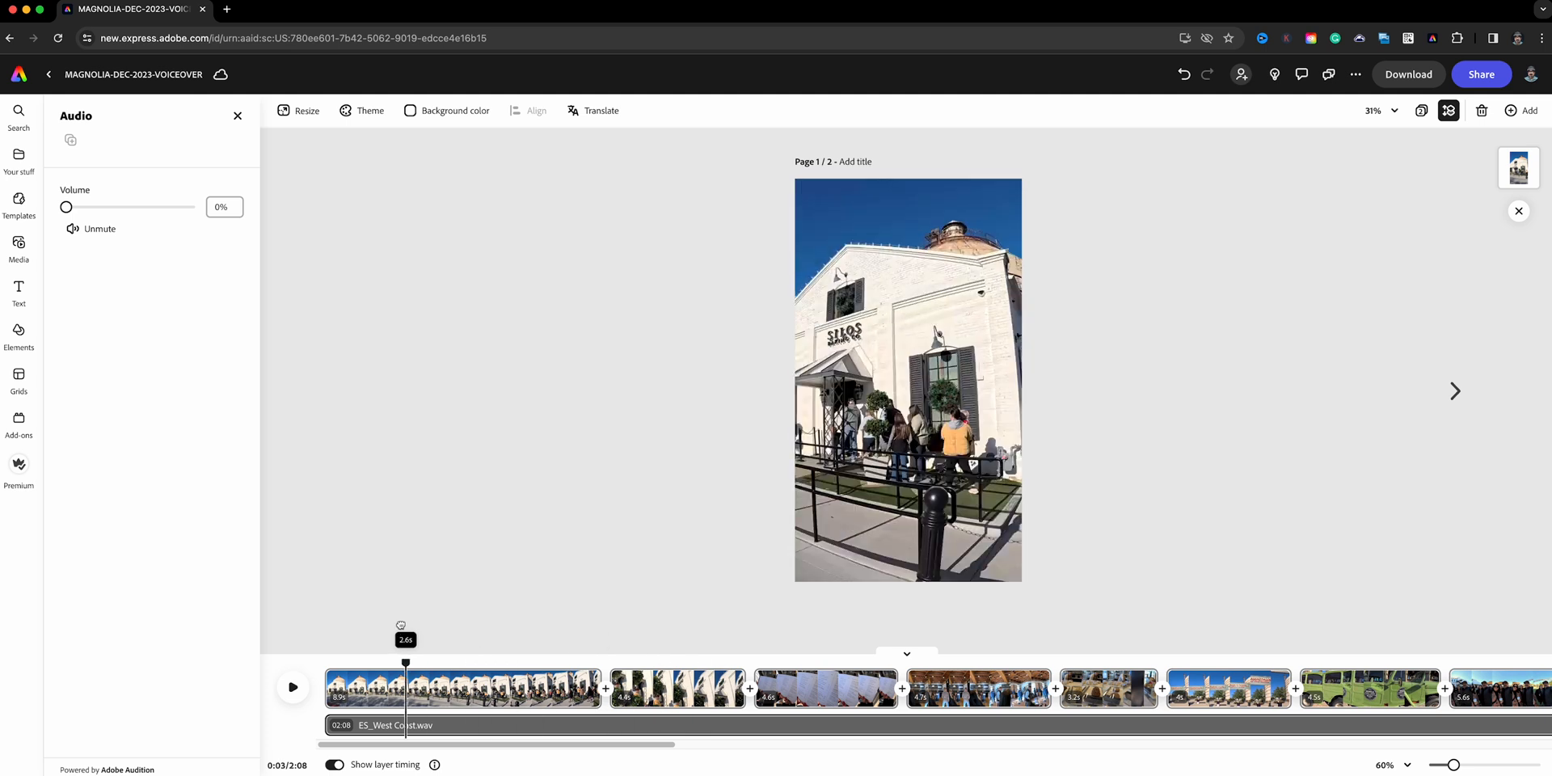
pyautogui.moveTo(404, 662); pyautogui.dragTo(323, 663)
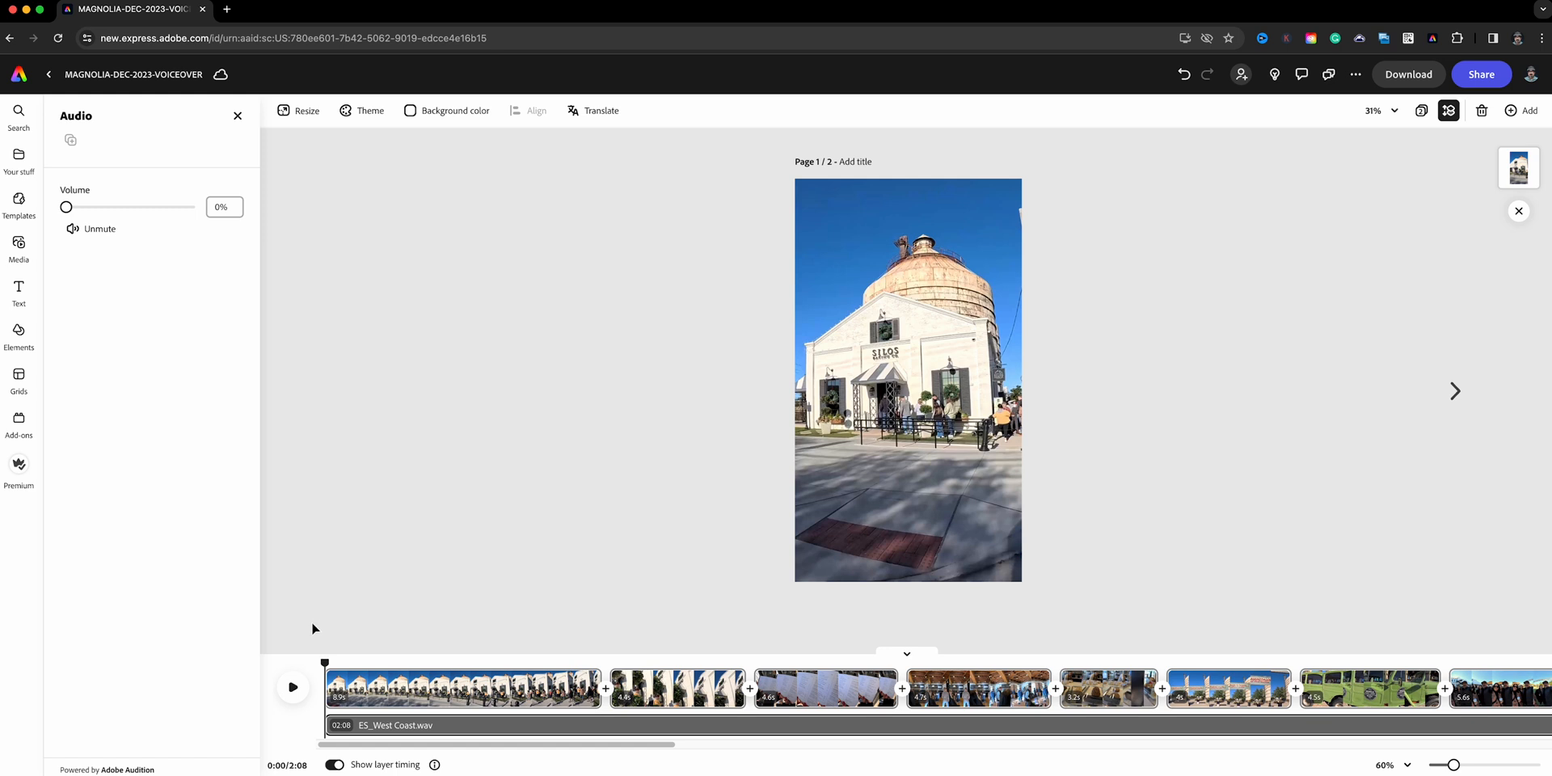
pyautogui.moveTo(314, 606)
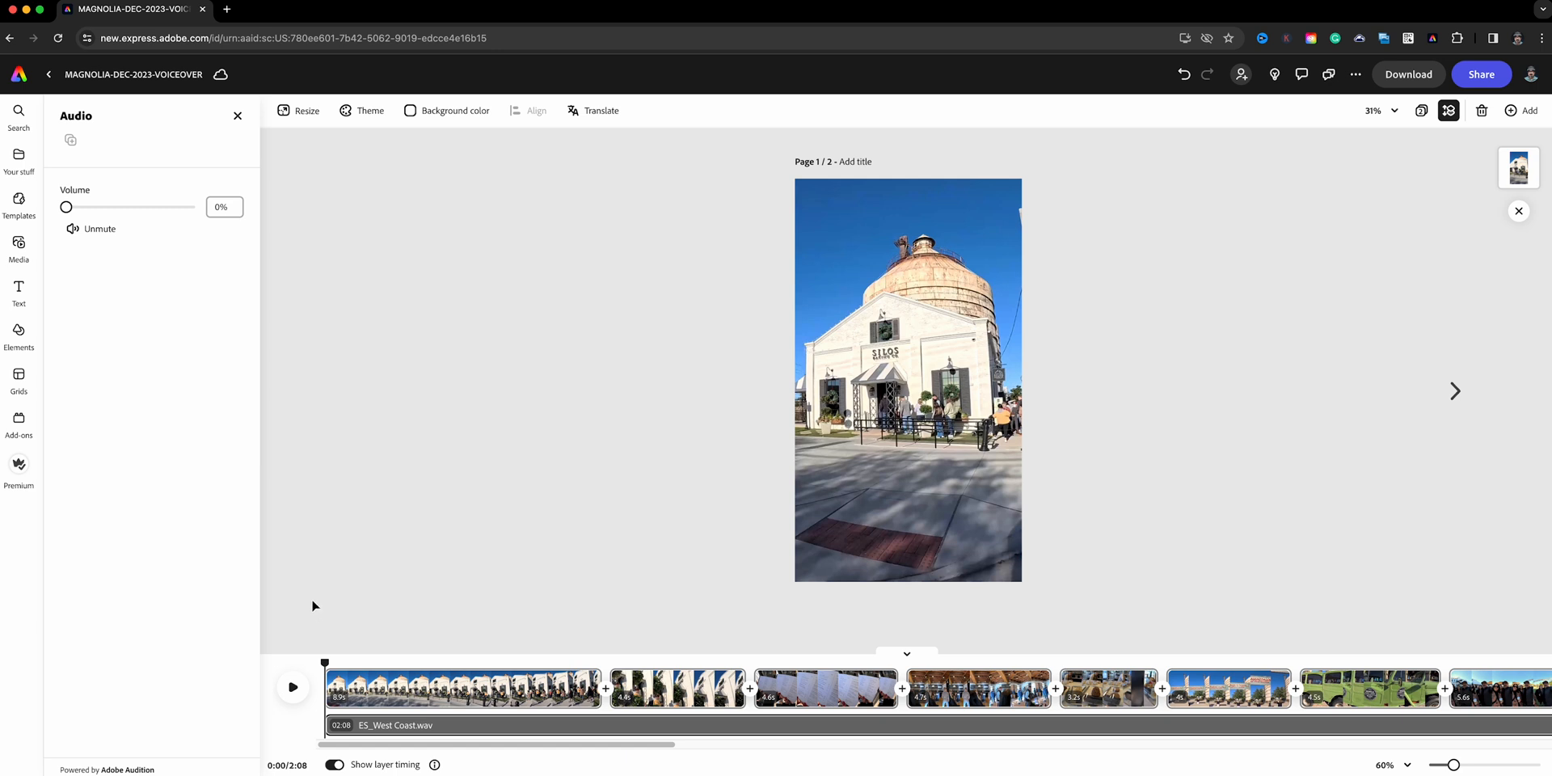
pyautogui.moveTo(203, 385)
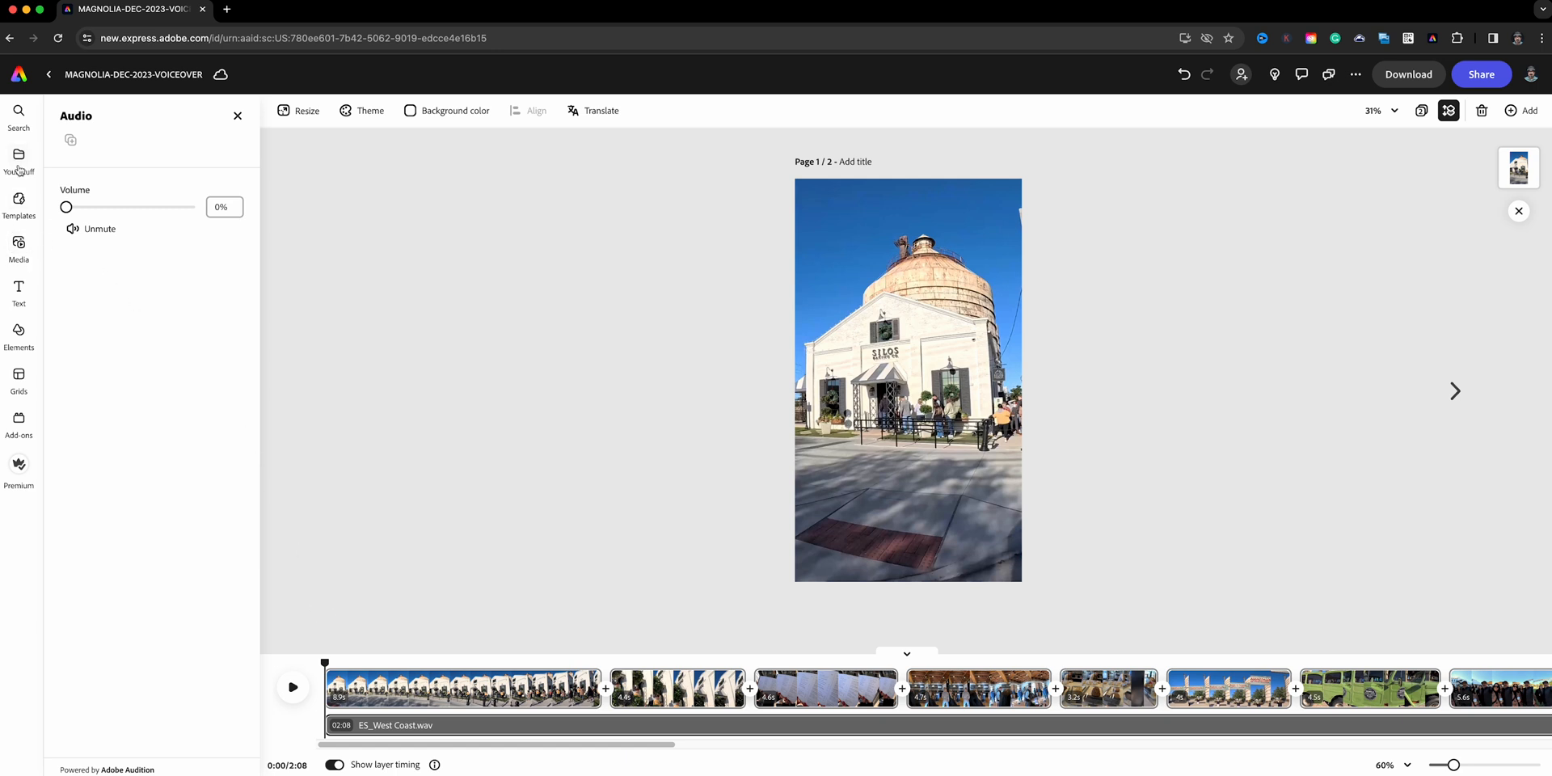
# Open the voiceover recorder from the Media library's Audio section
pyautogui.click(18, 242)
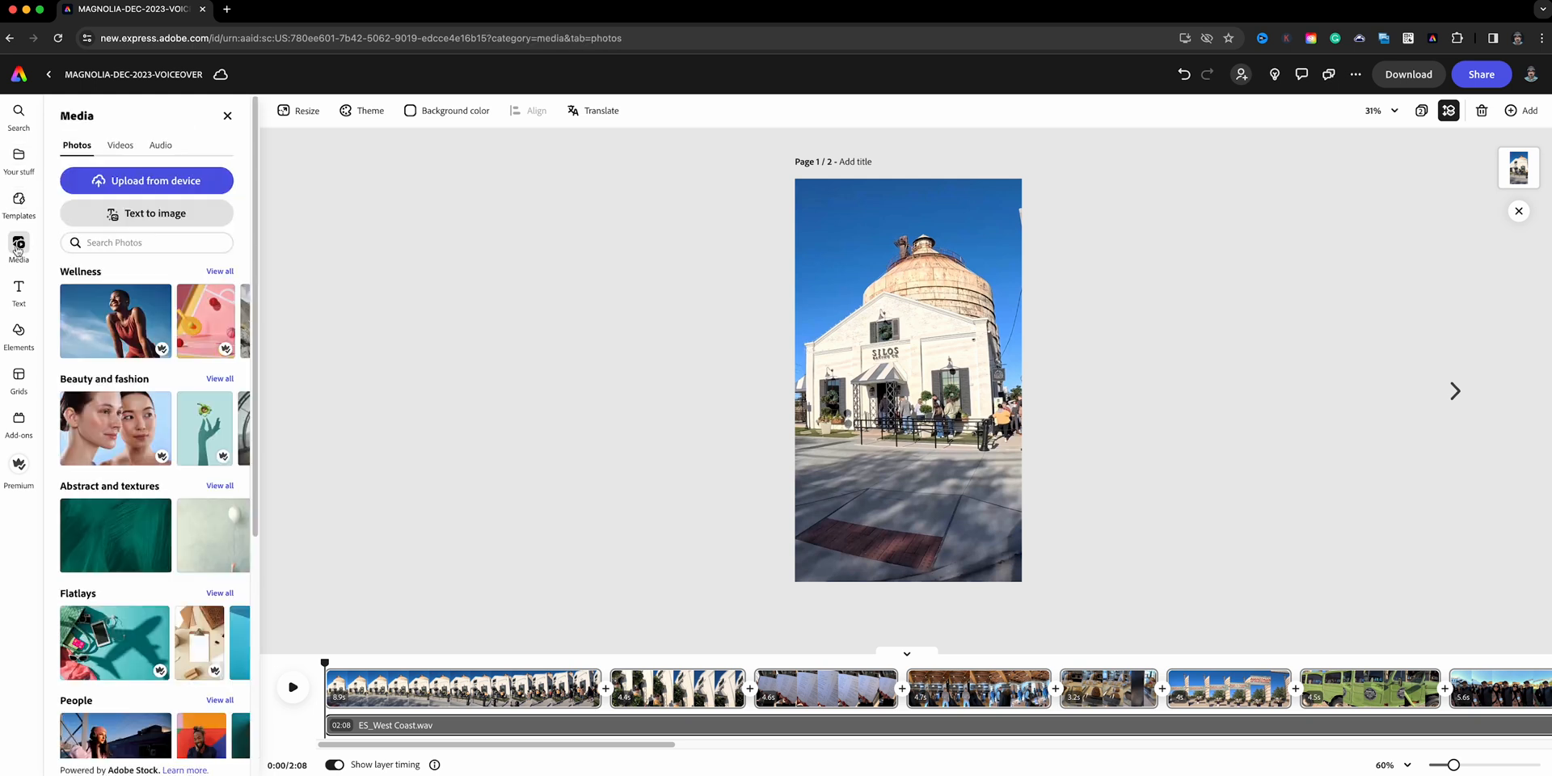
pyautogui.click(160, 143)
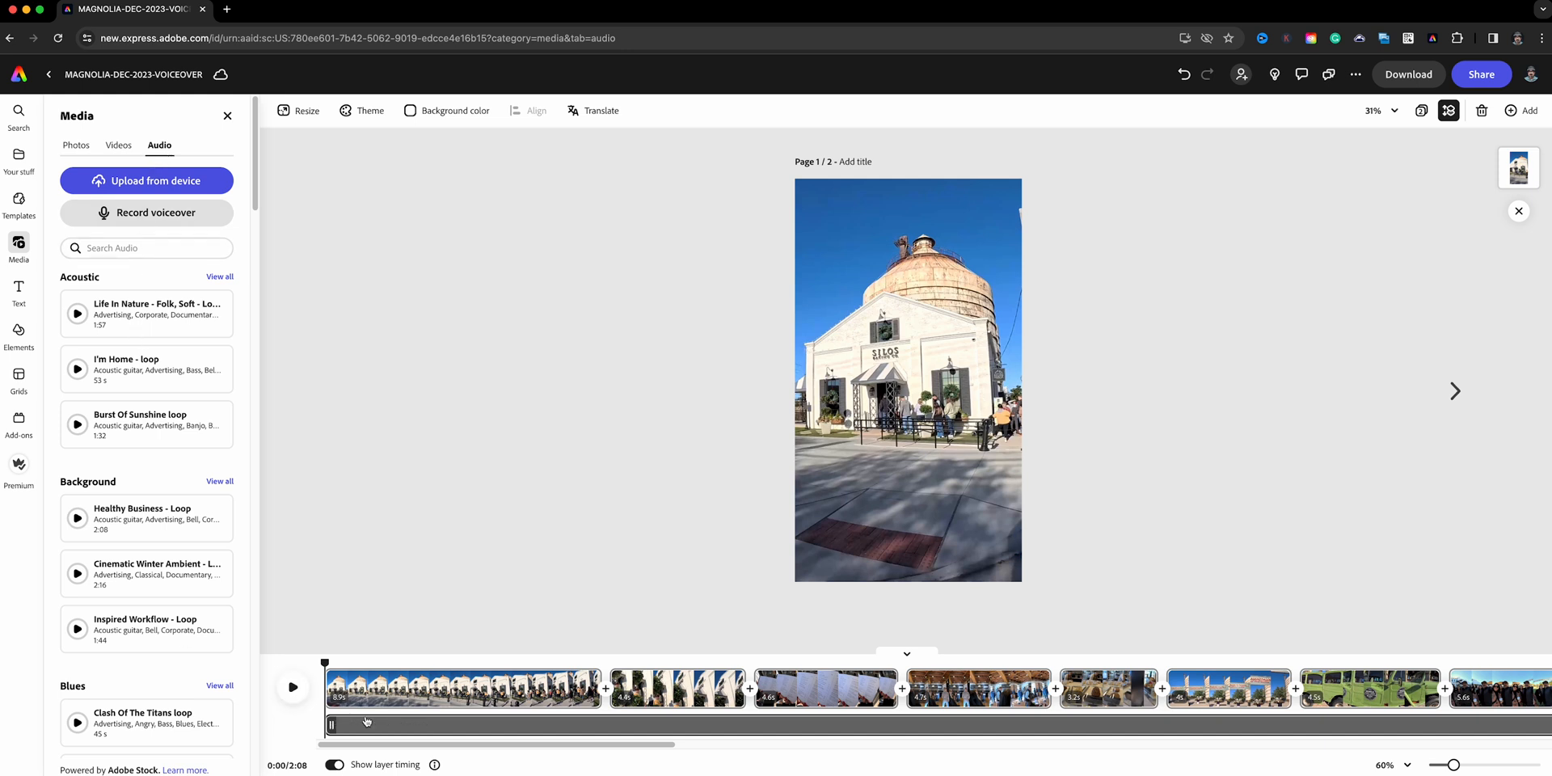
pyautogui.moveTo(374, 729)
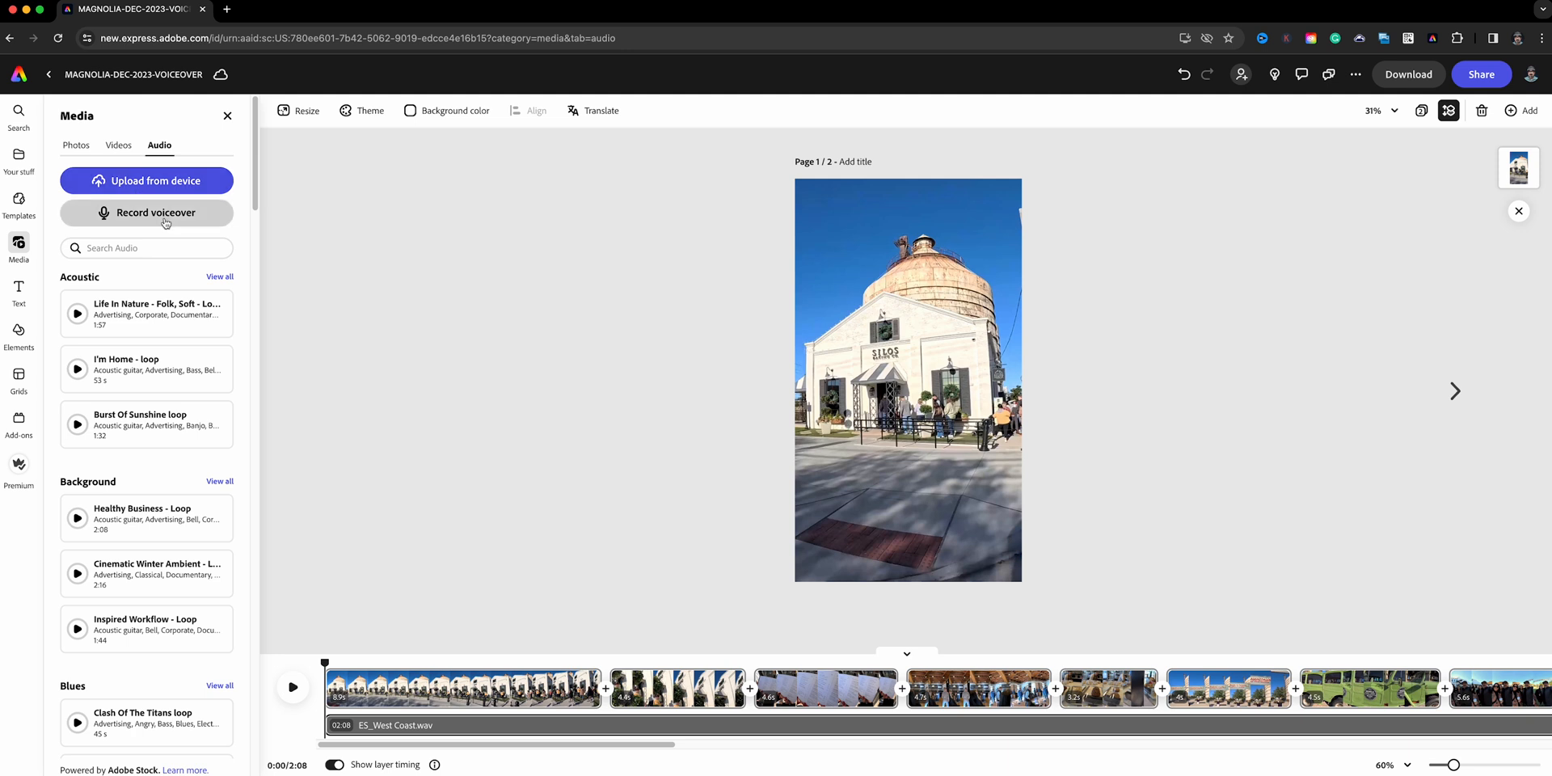
pyautogui.click(145, 211)
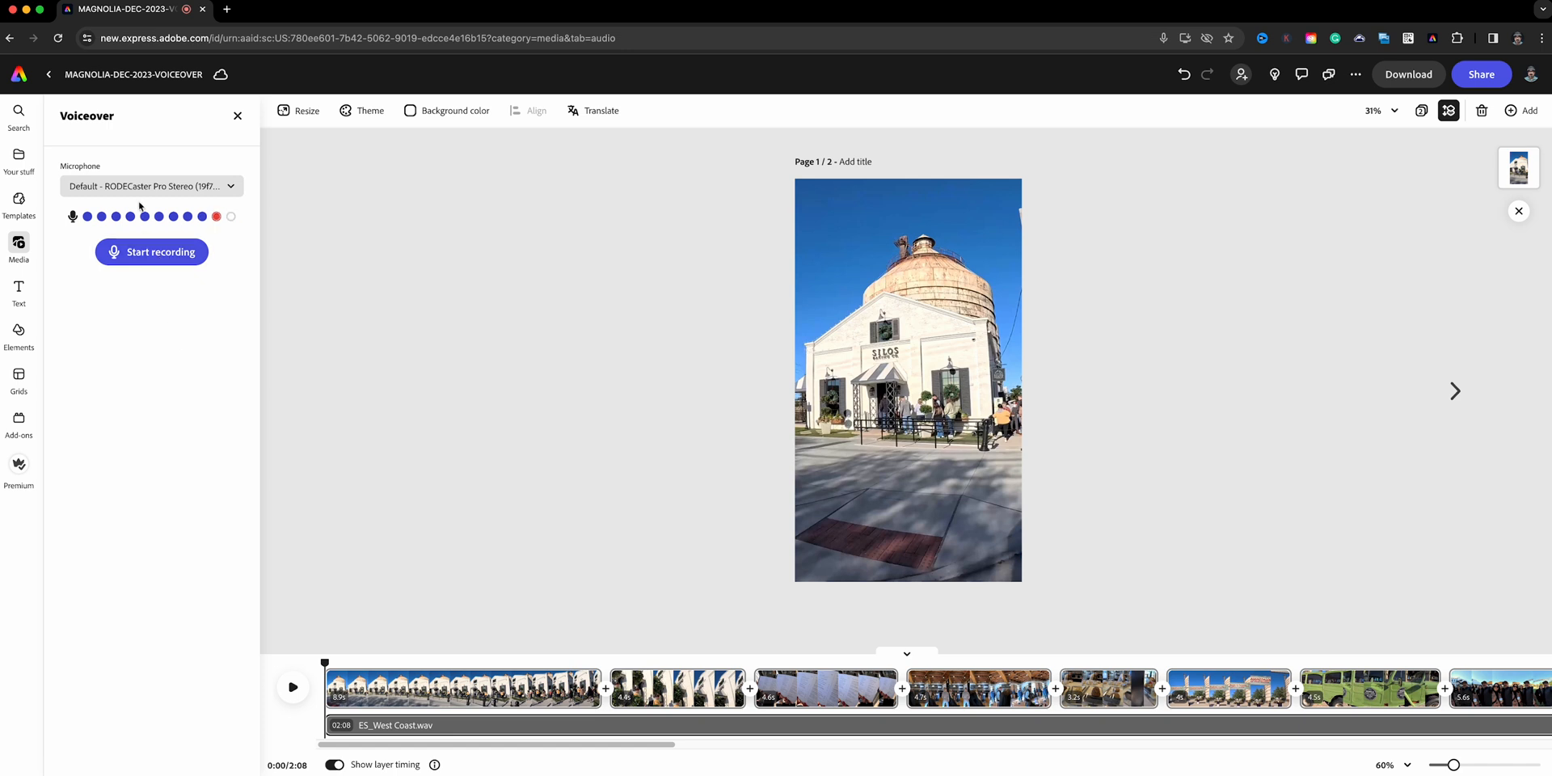
pyautogui.click(150, 186)
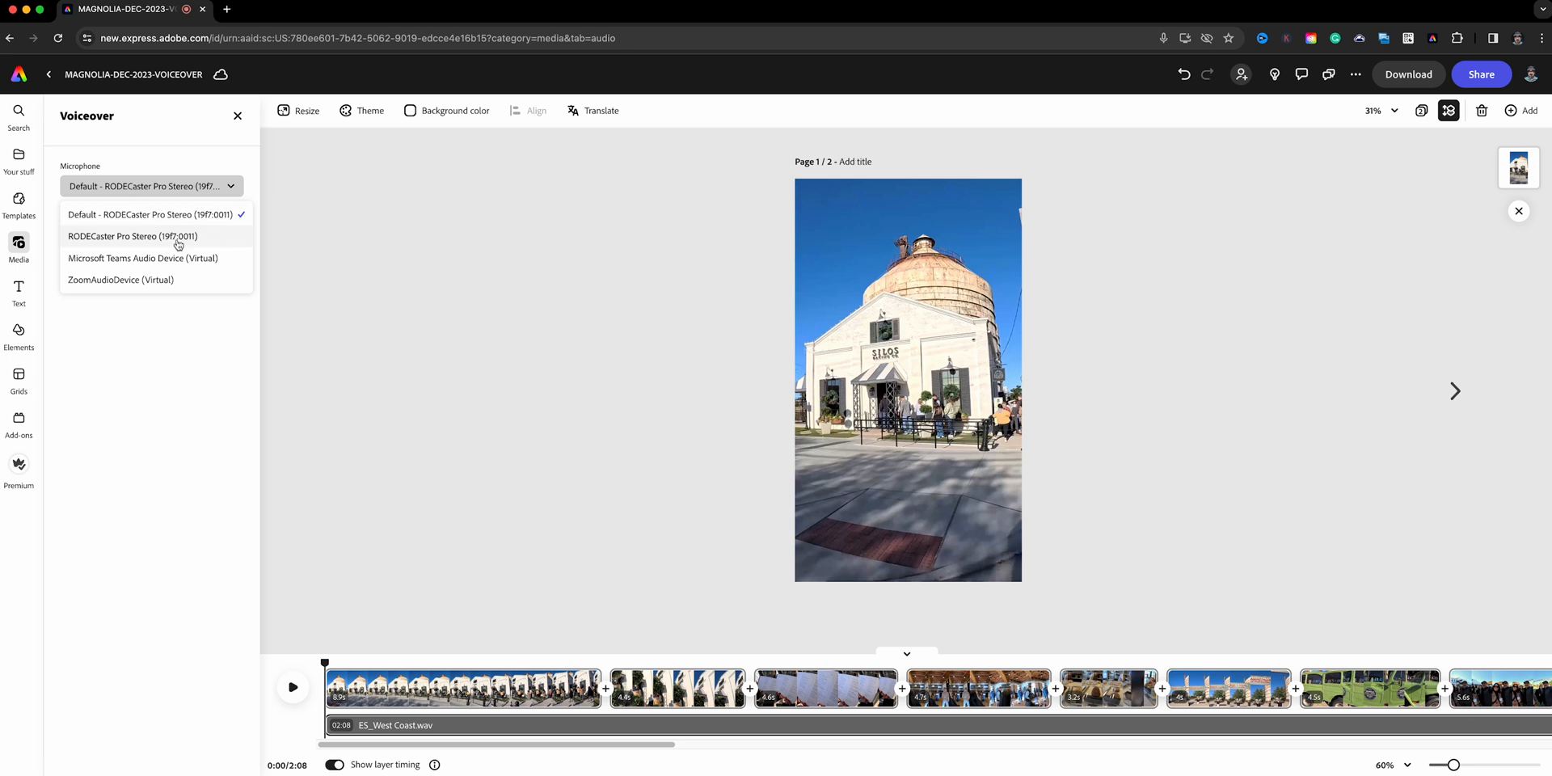
pyautogui.moveTo(181, 351)
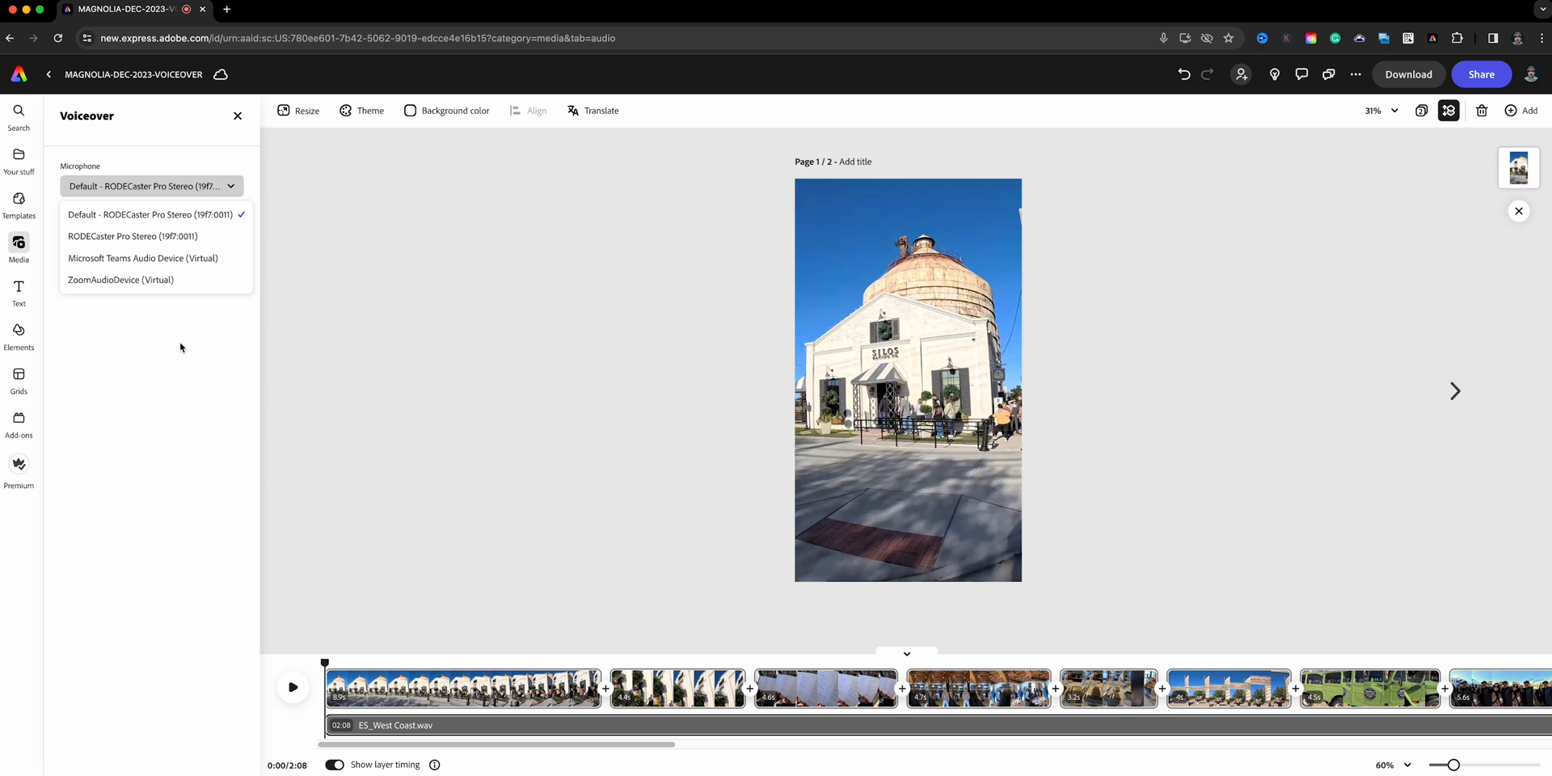
pyautogui.click(148, 215)
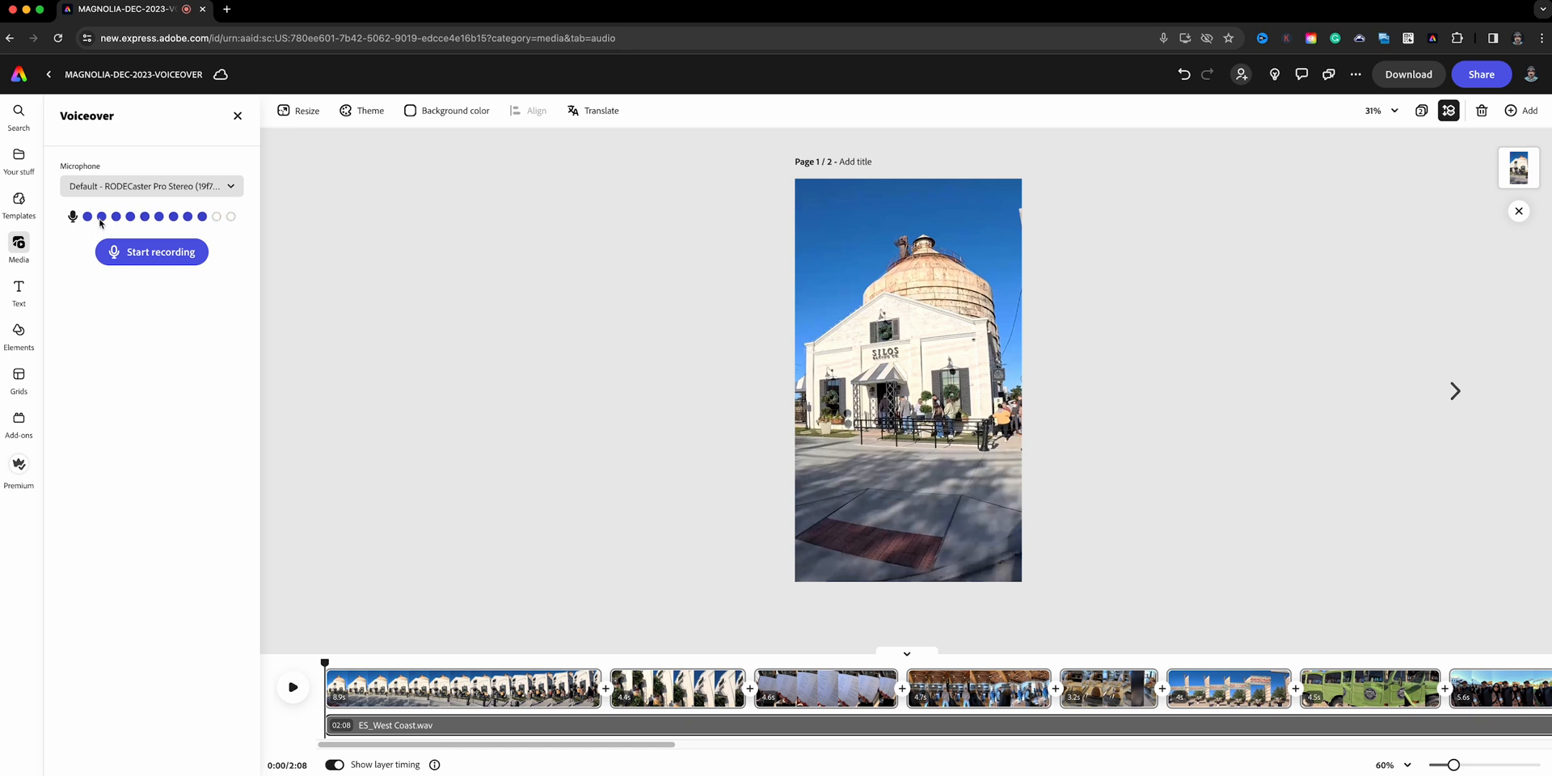
pyautogui.click(151, 186)
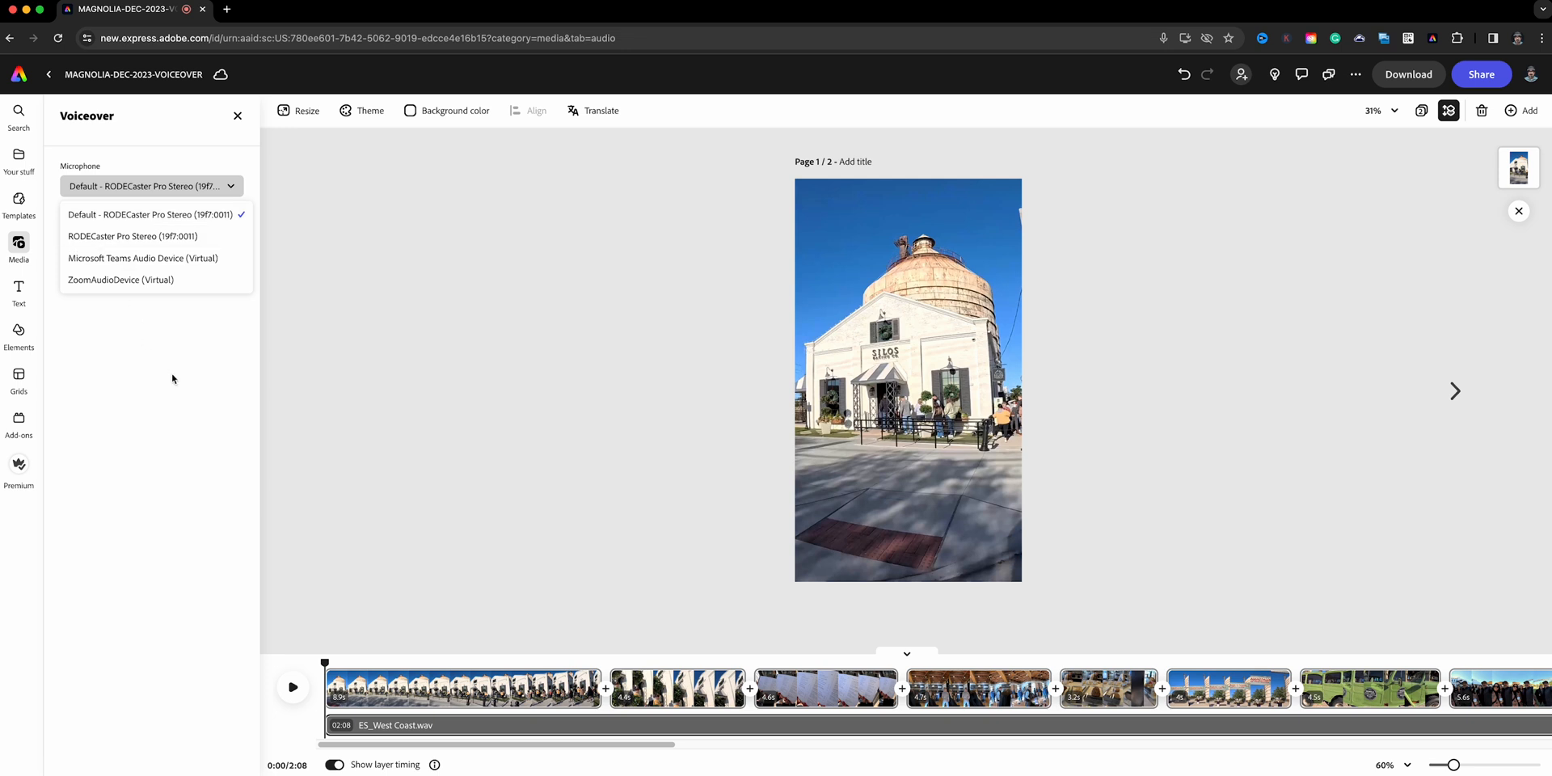
pyautogui.click(151, 215)
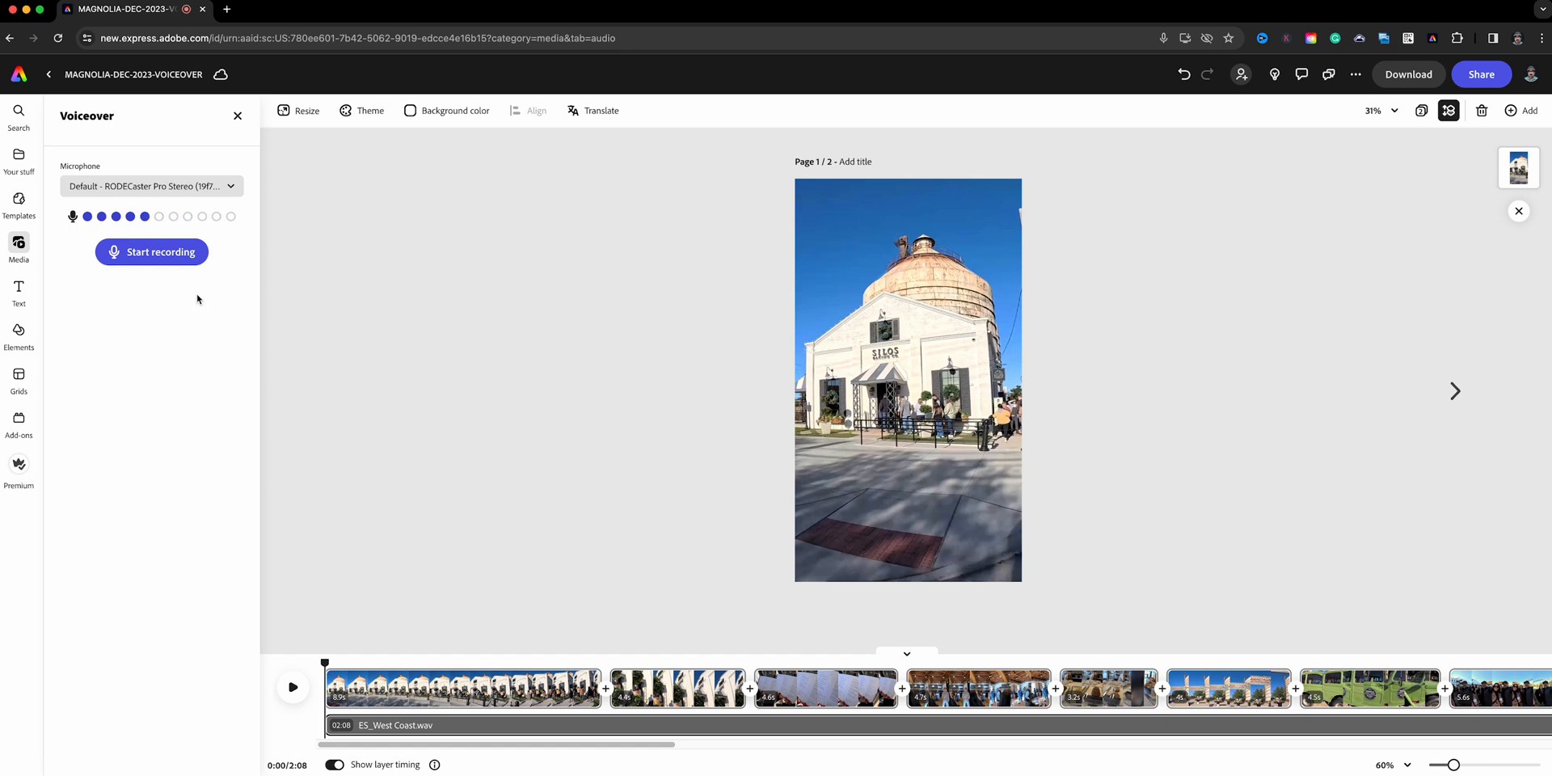
pyautogui.moveTo(152, 252)
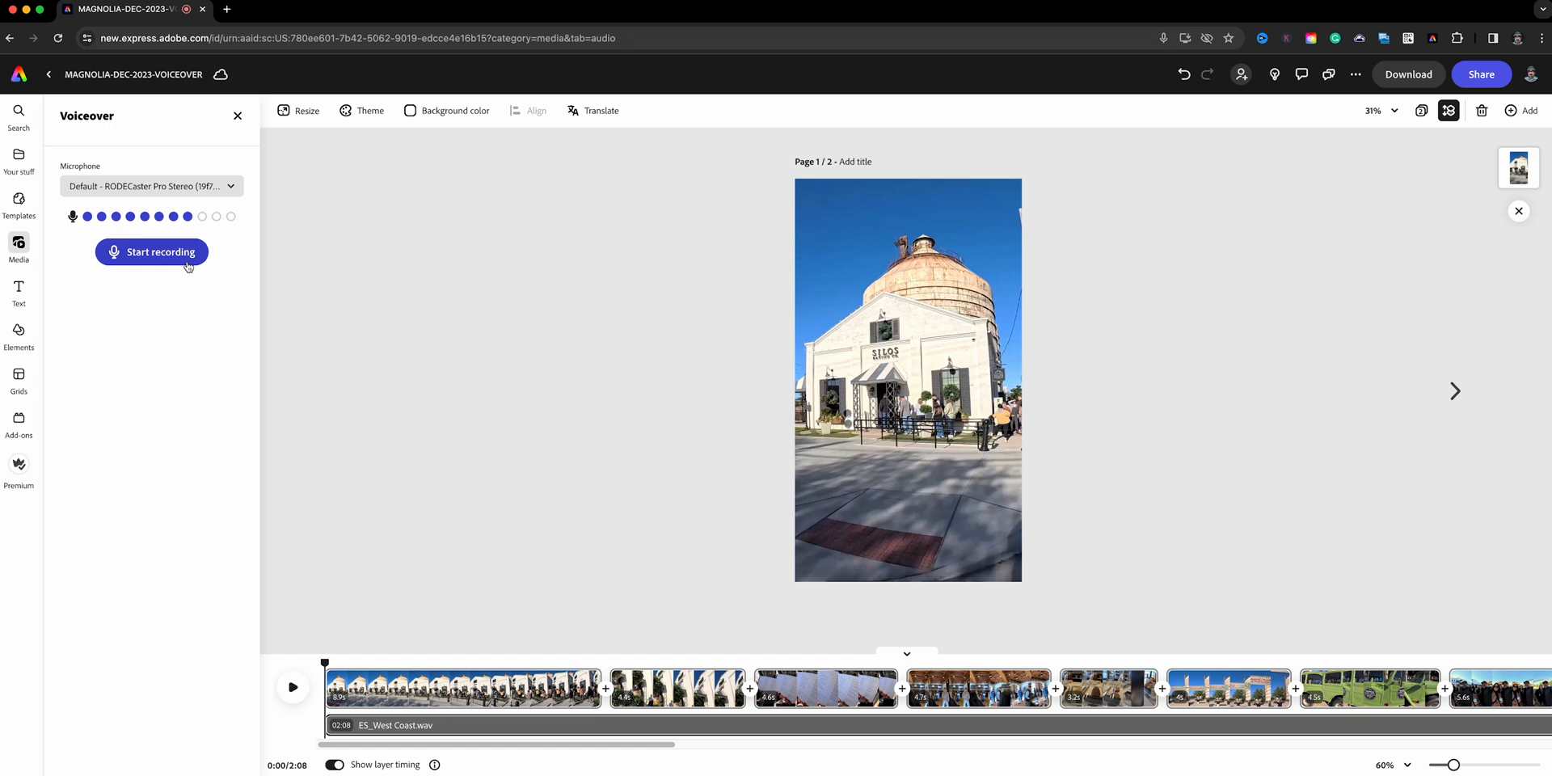
# Record an 8-second voiceover over the first scene and select the Voiceover 1.wav clip
pyautogui.click(151, 253)
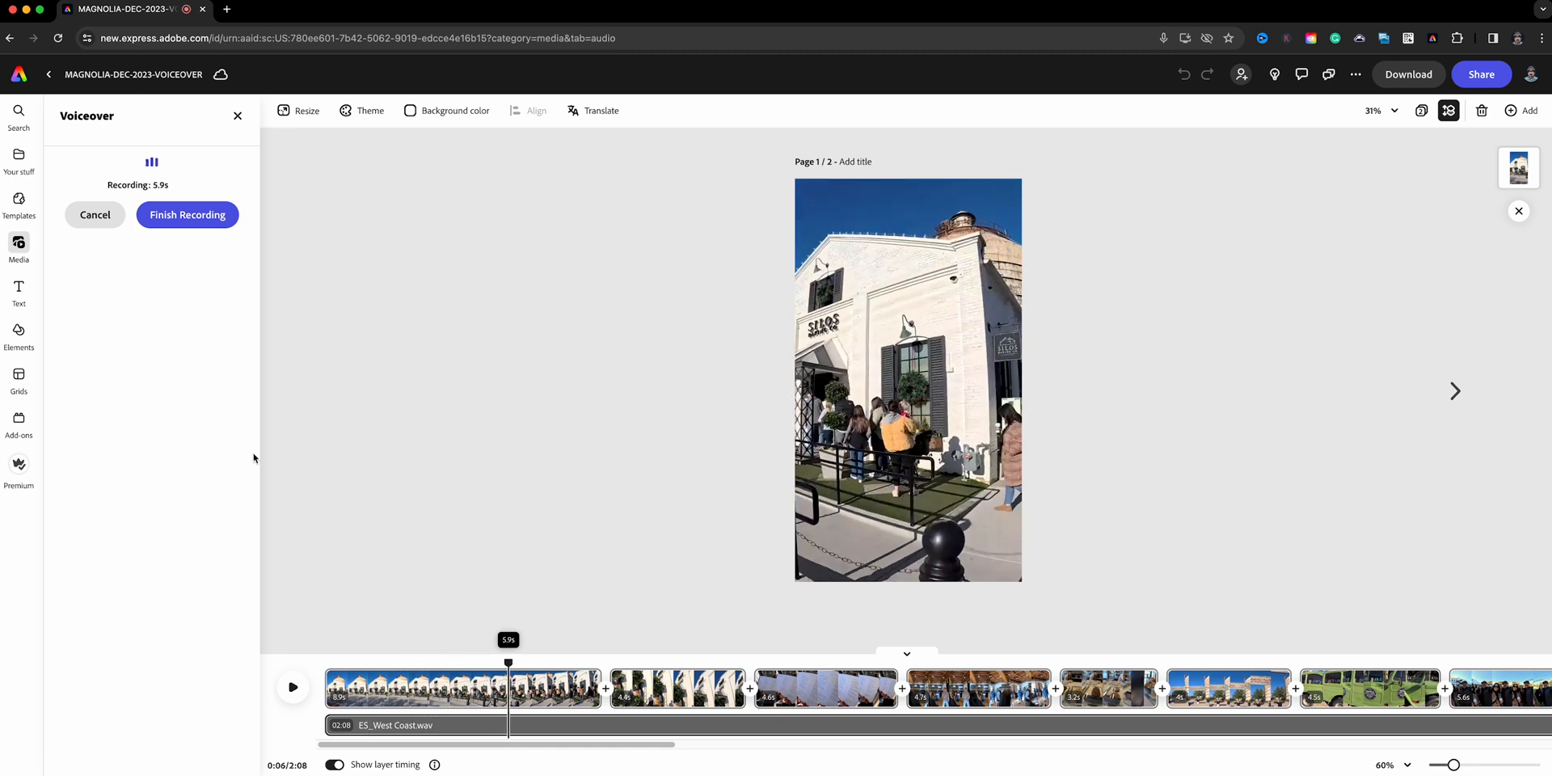
pyautogui.click(187, 215)
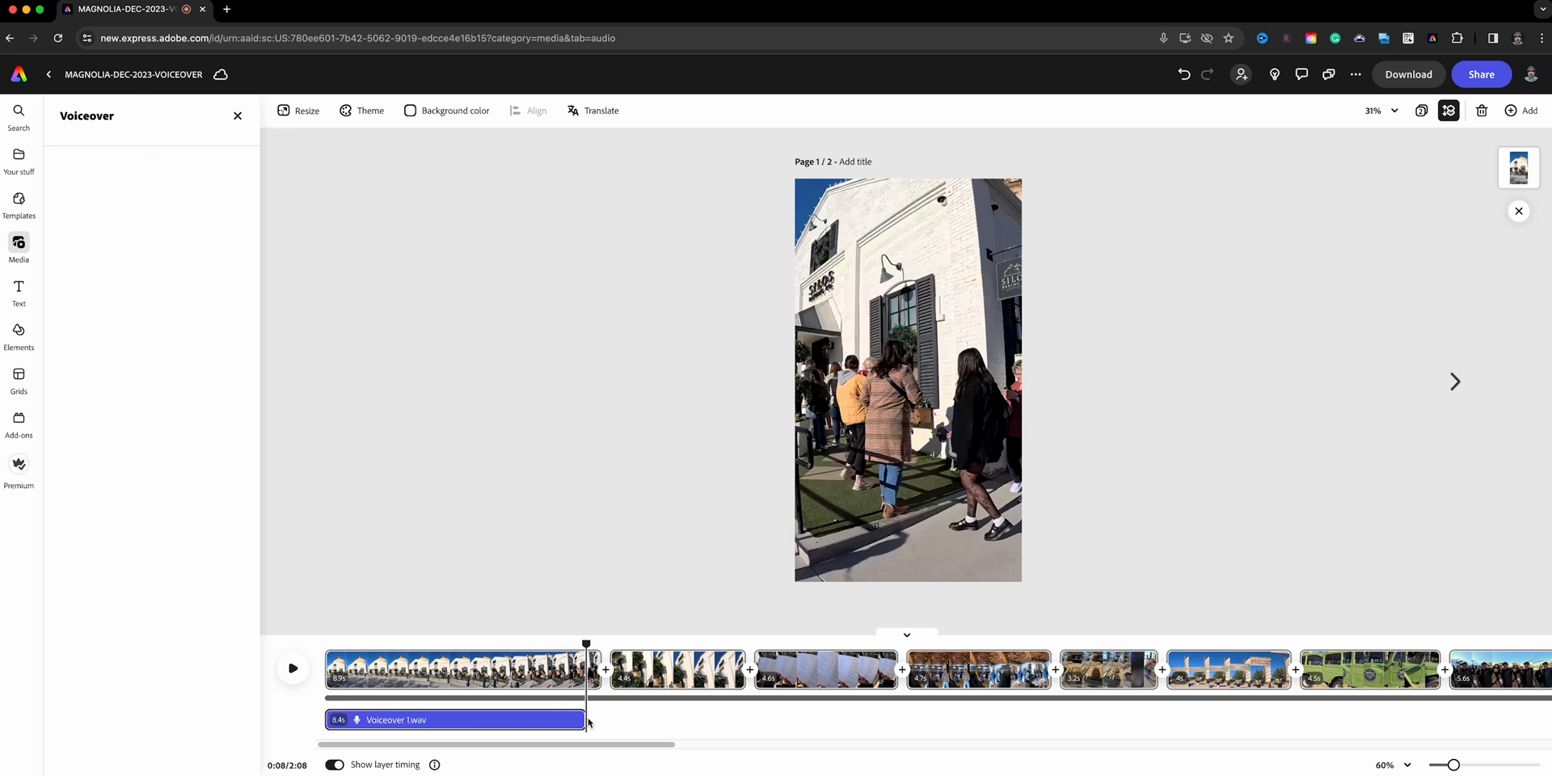
pyautogui.moveTo(397, 737)
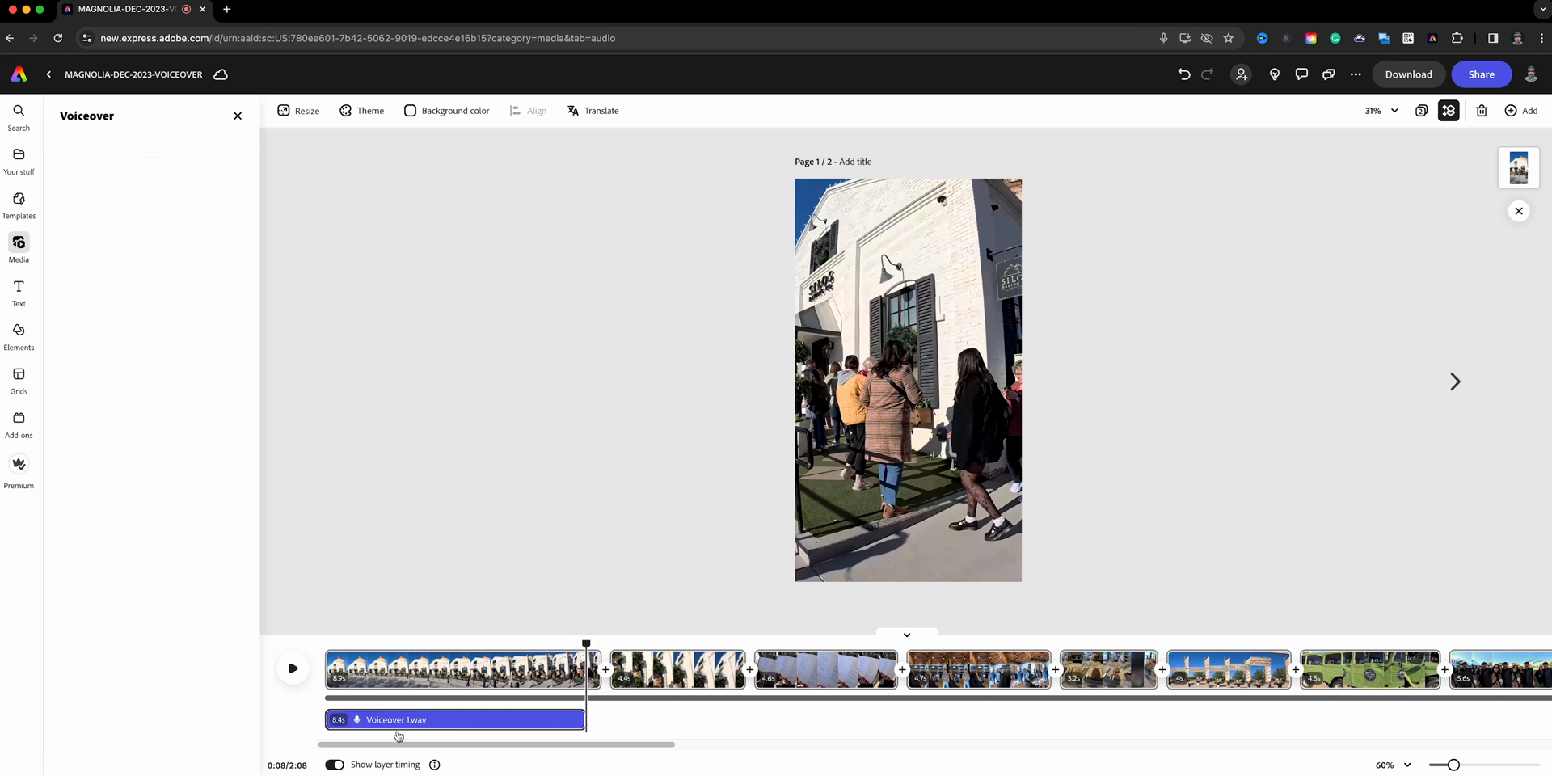
pyautogui.moveTo(540, 624)
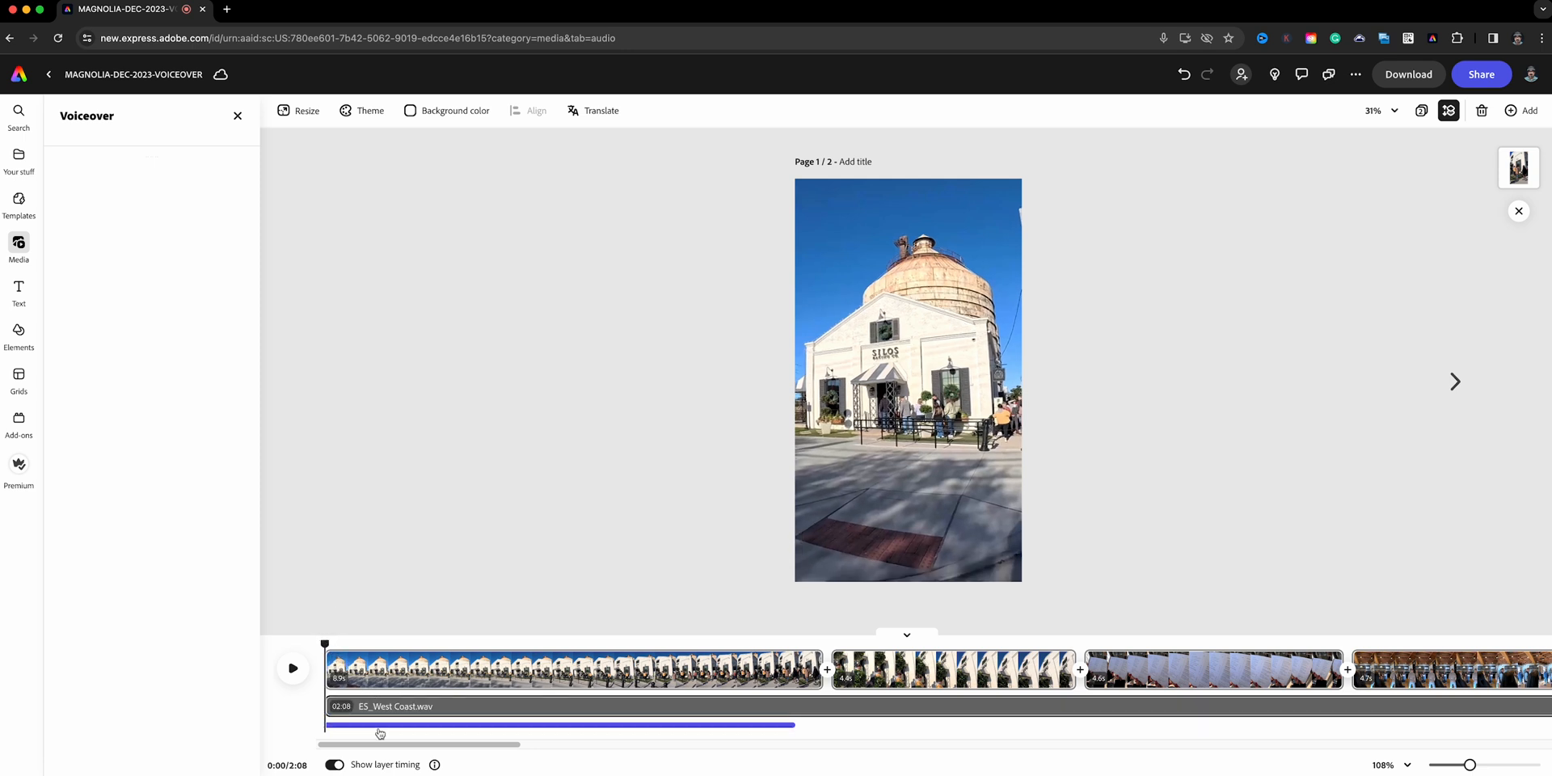
pyautogui.click(559, 724)
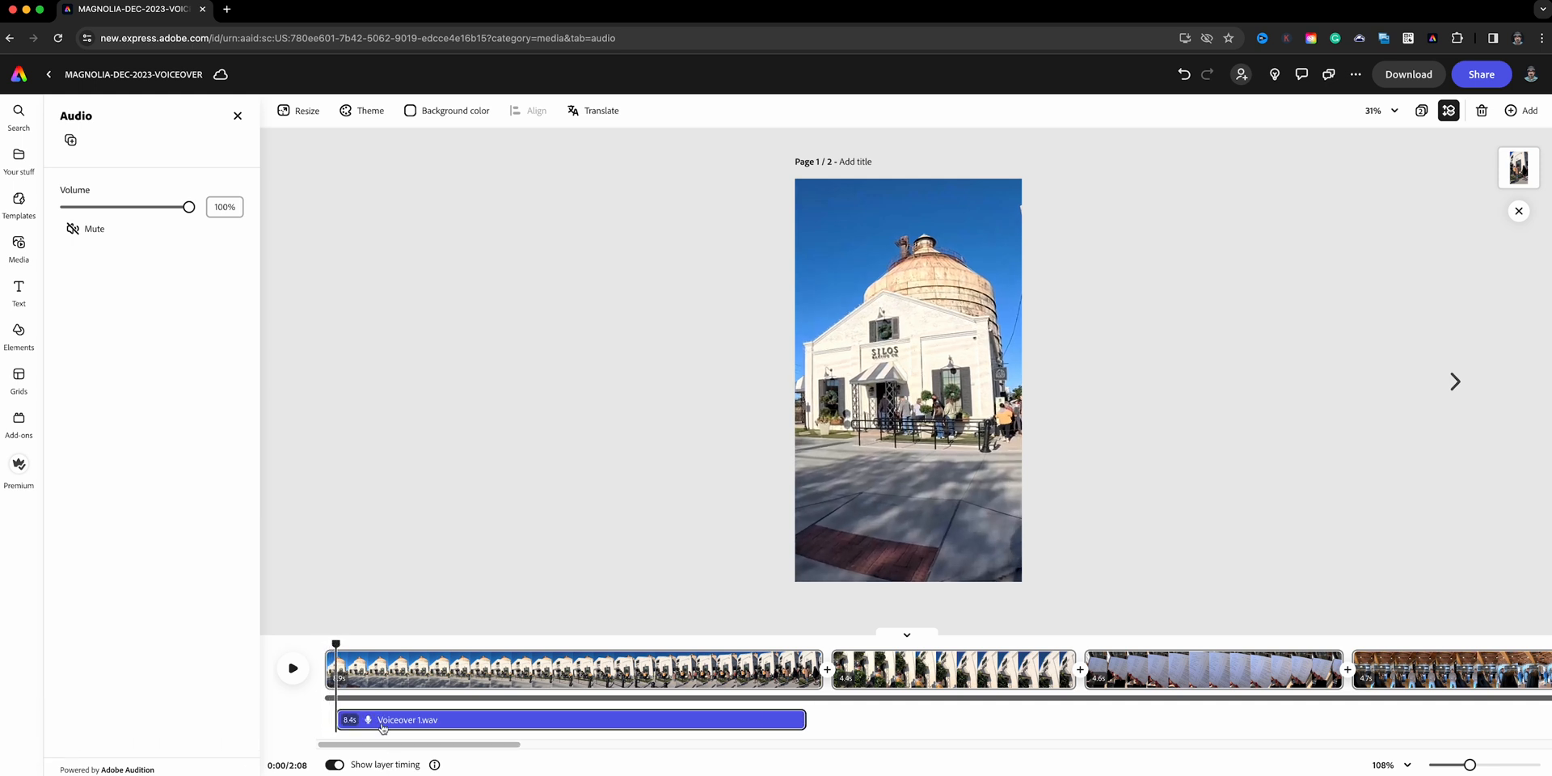
pyautogui.moveTo(367, 703)
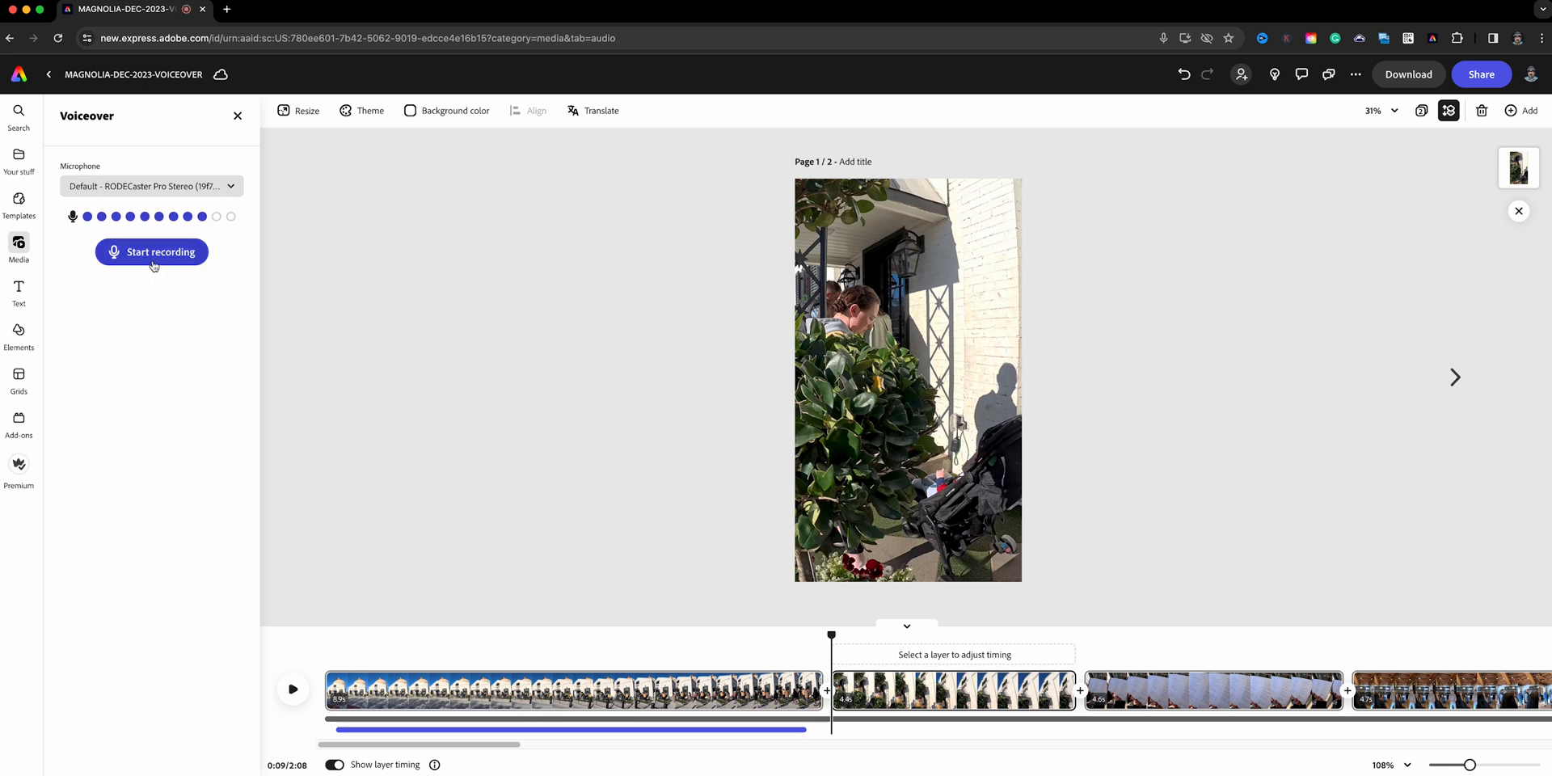
# Record short narration clips over the second and third scenes
pyautogui.click(152, 252)
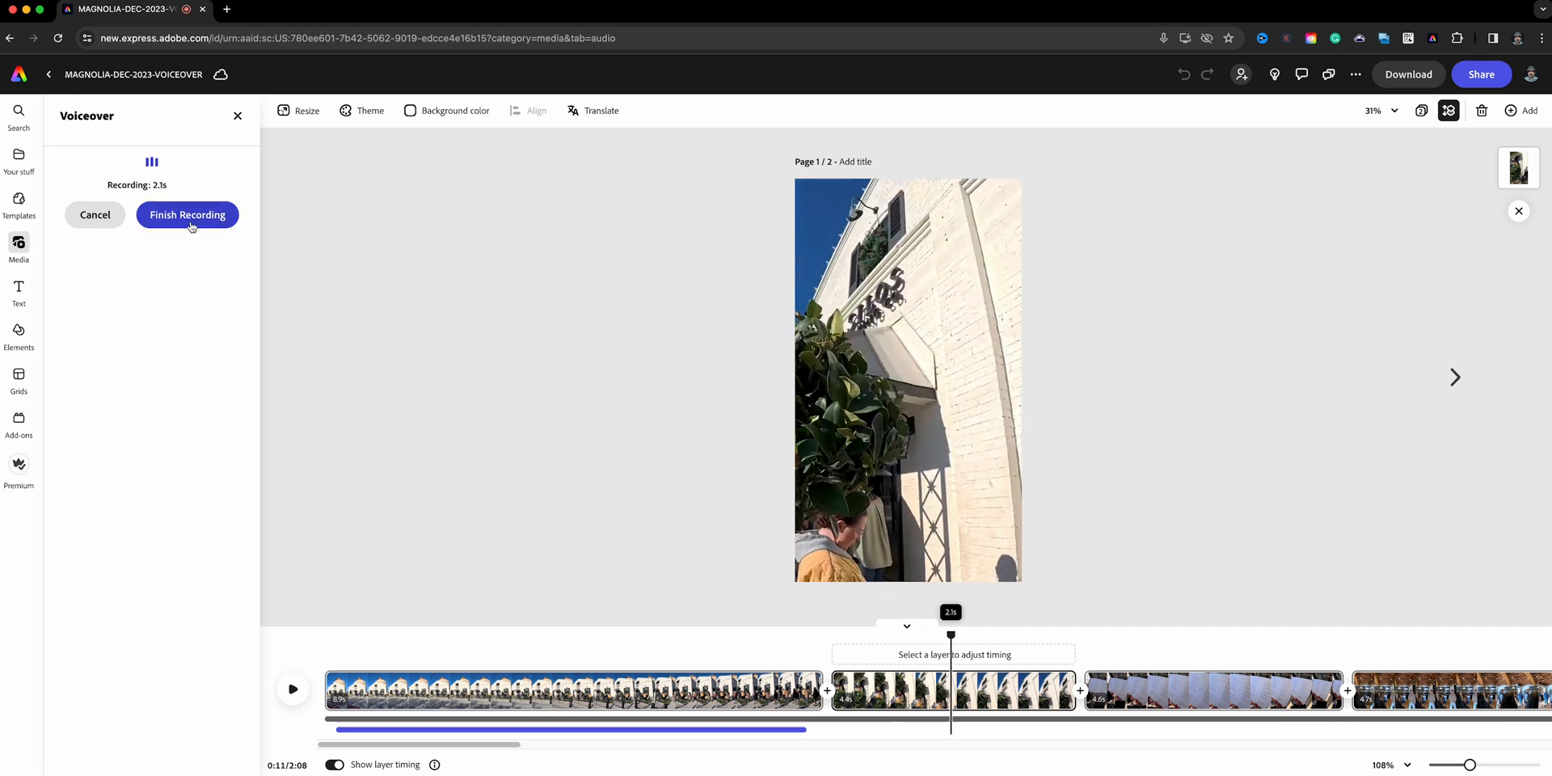
pyautogui.click(187, 215)
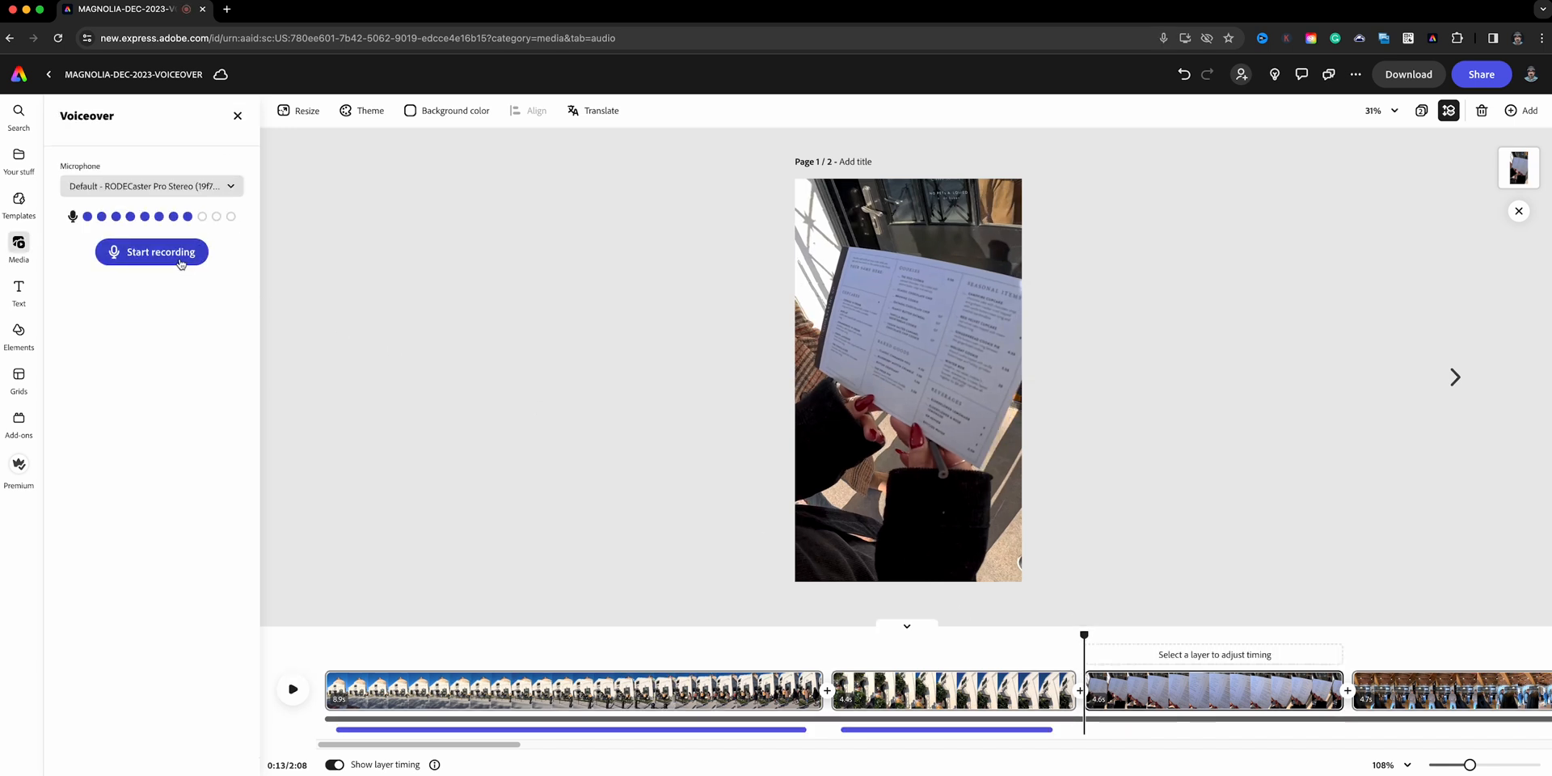
pyautogui.click(152, 252)
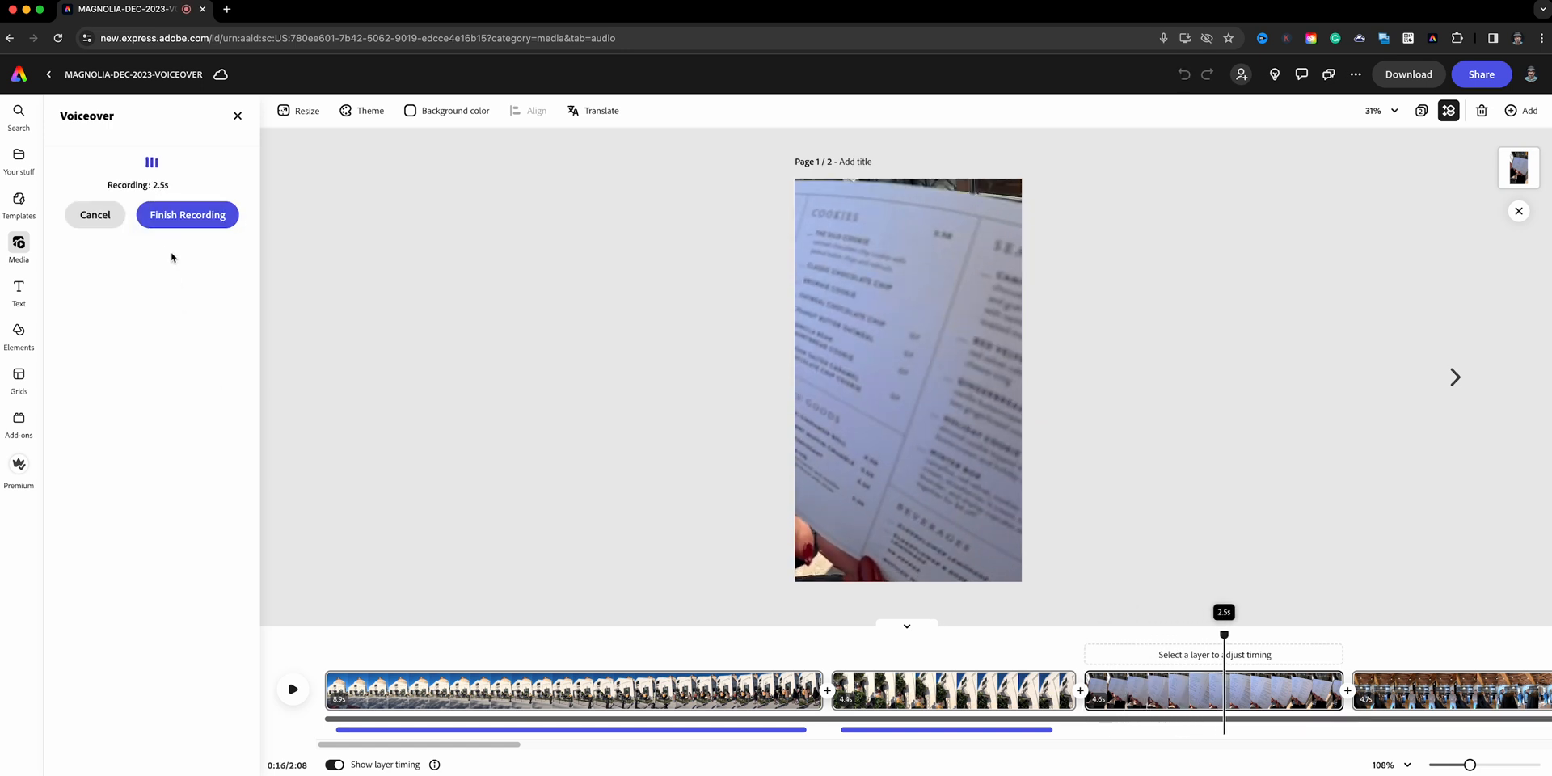
pyautogui.click(187, 215)
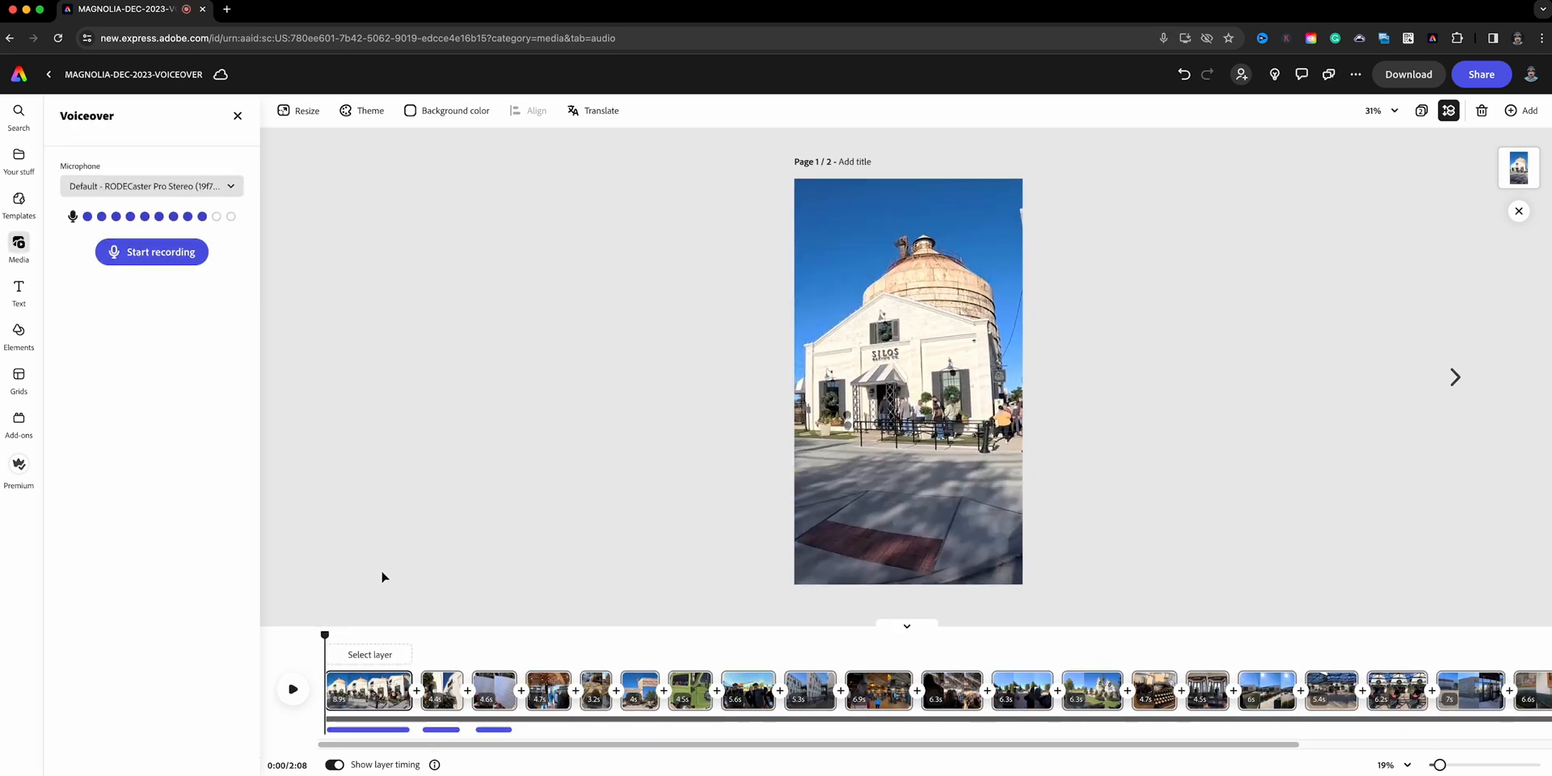
pyautogui.moveTo(420, 545)
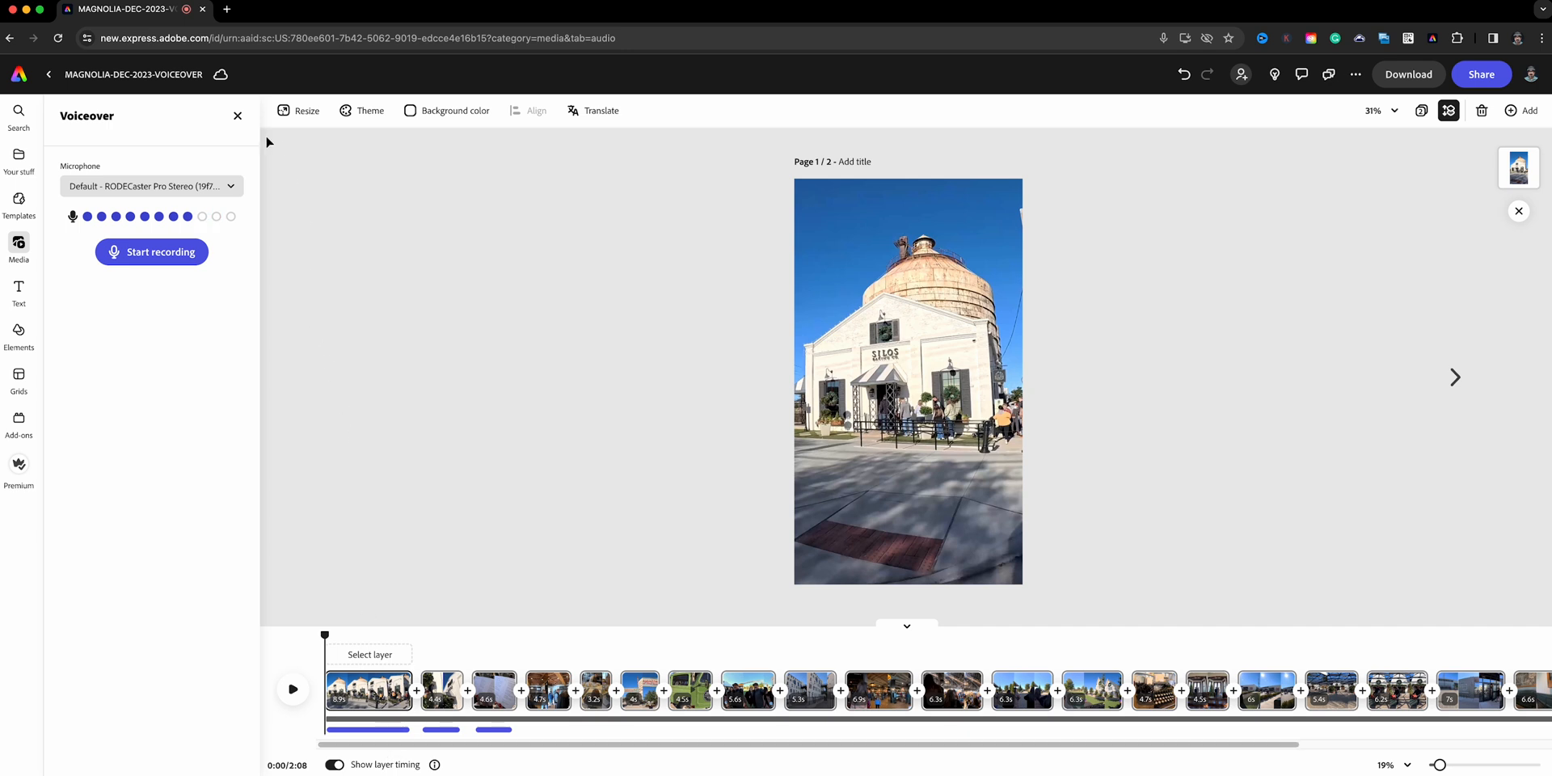
# Close the Voiceover panel and zoom in on the timeline scenes
pyautogui.click(237, 115)
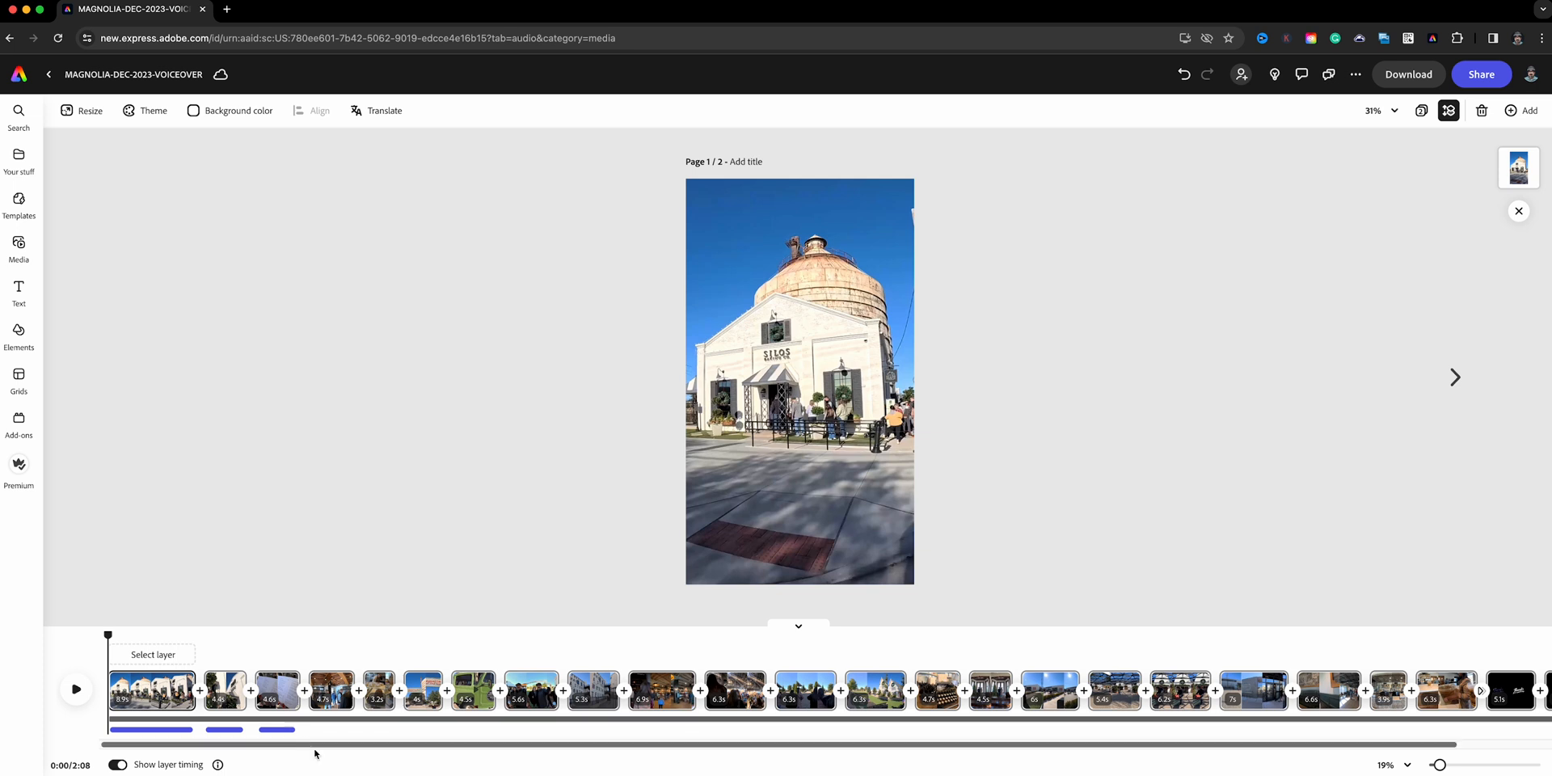
pyautogui.moveTo(1437, 763); pyautogui.dragTo(1450, 763)
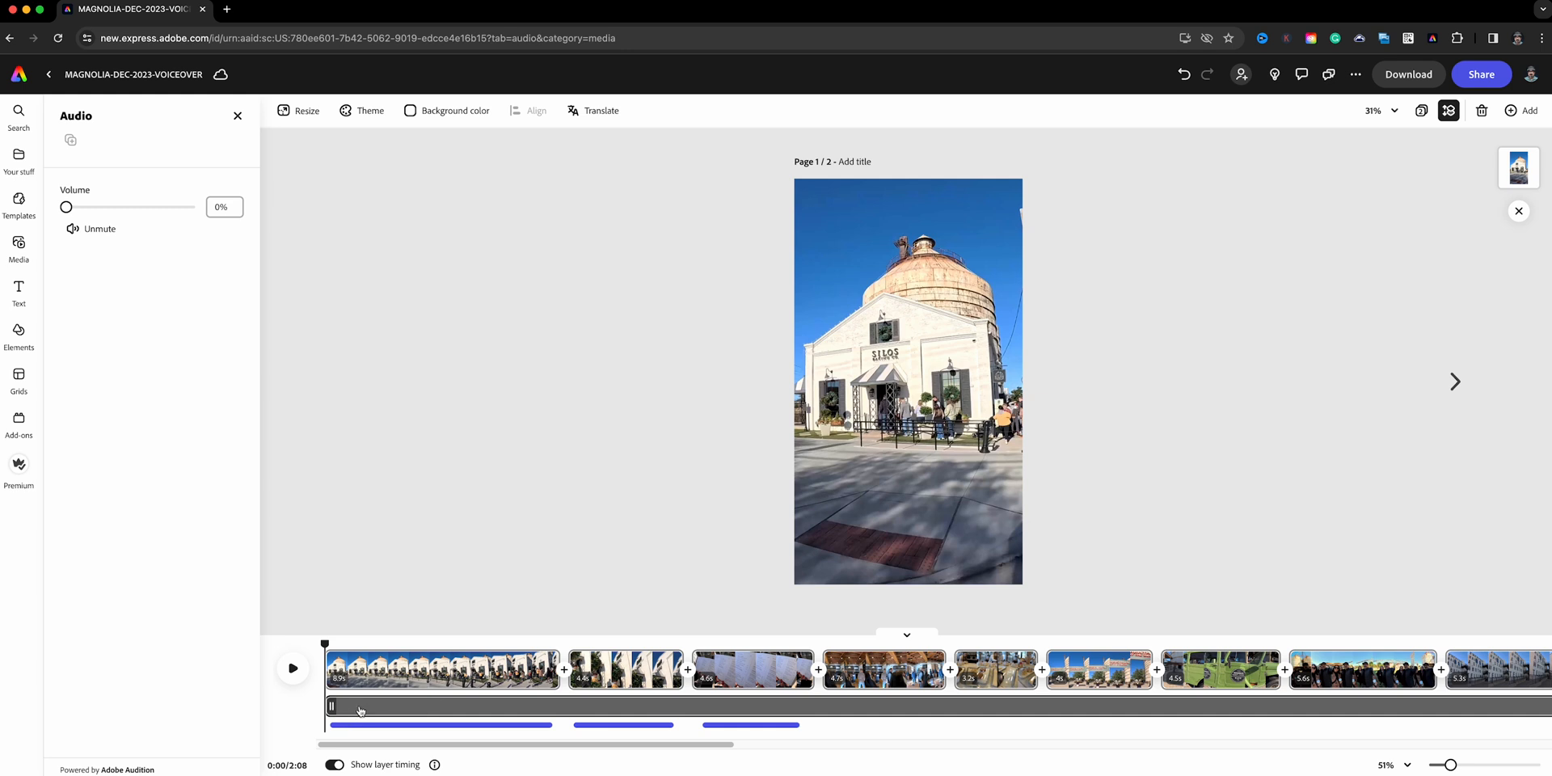
pyautogui.moveTo(361, 706)
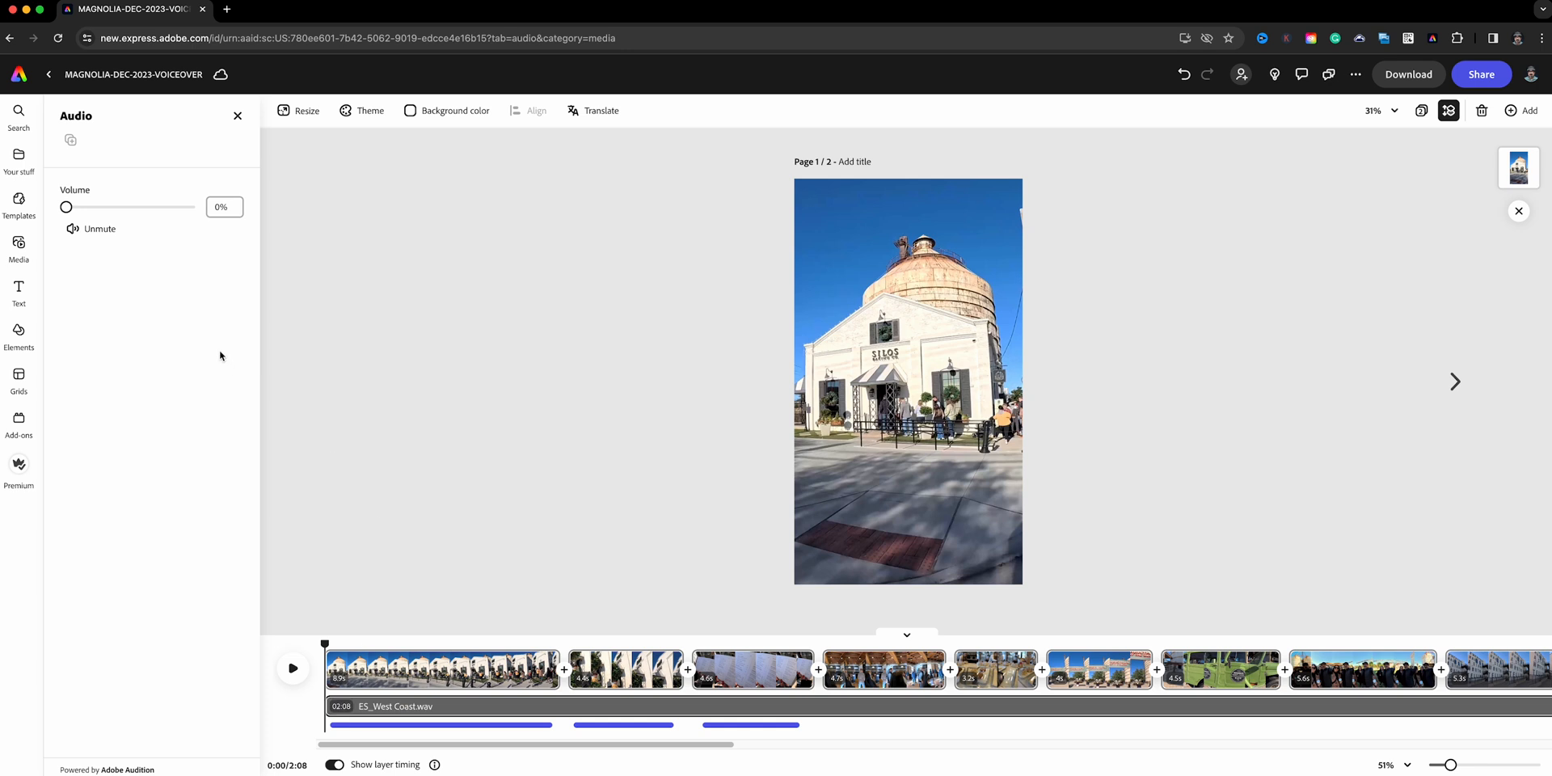
pyautogui.moveTo(160, 276)
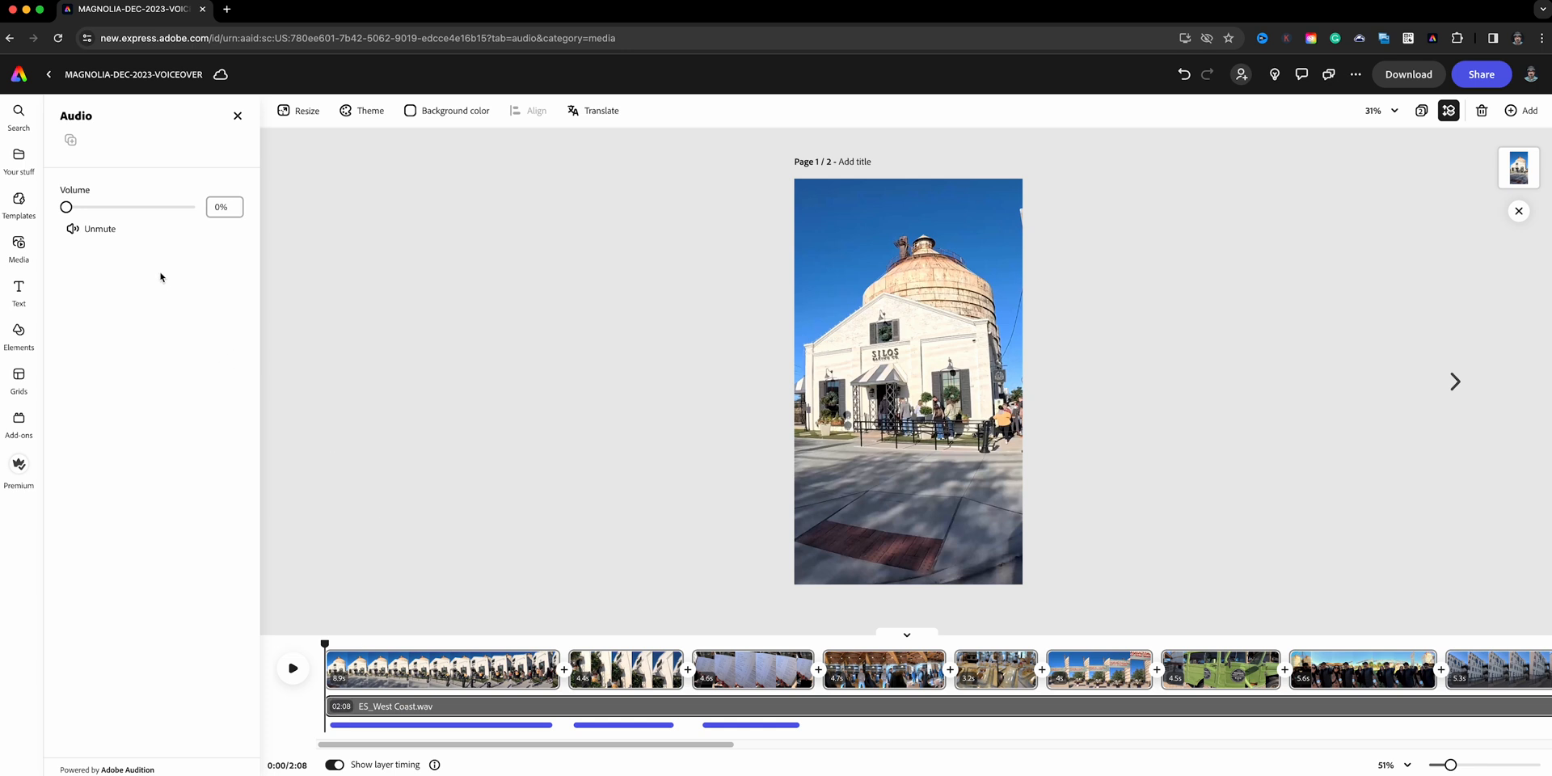
# Raise the West Coast music volume from 0% to 98% and preview the opening
pyautogui.moveTo(66, 207); pyautogui.dragTo(188, 207)
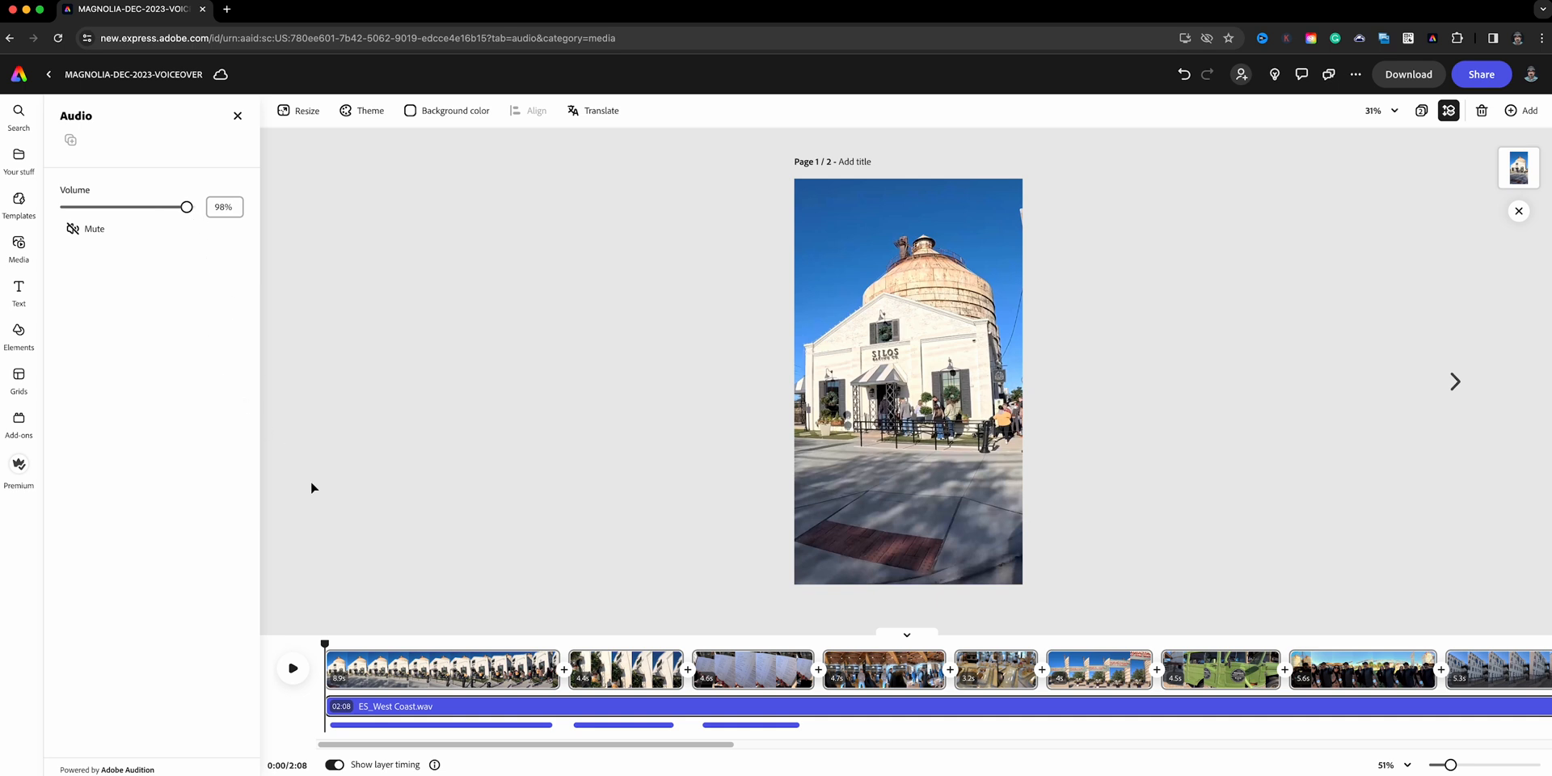
pyautogui.click(293, 667)
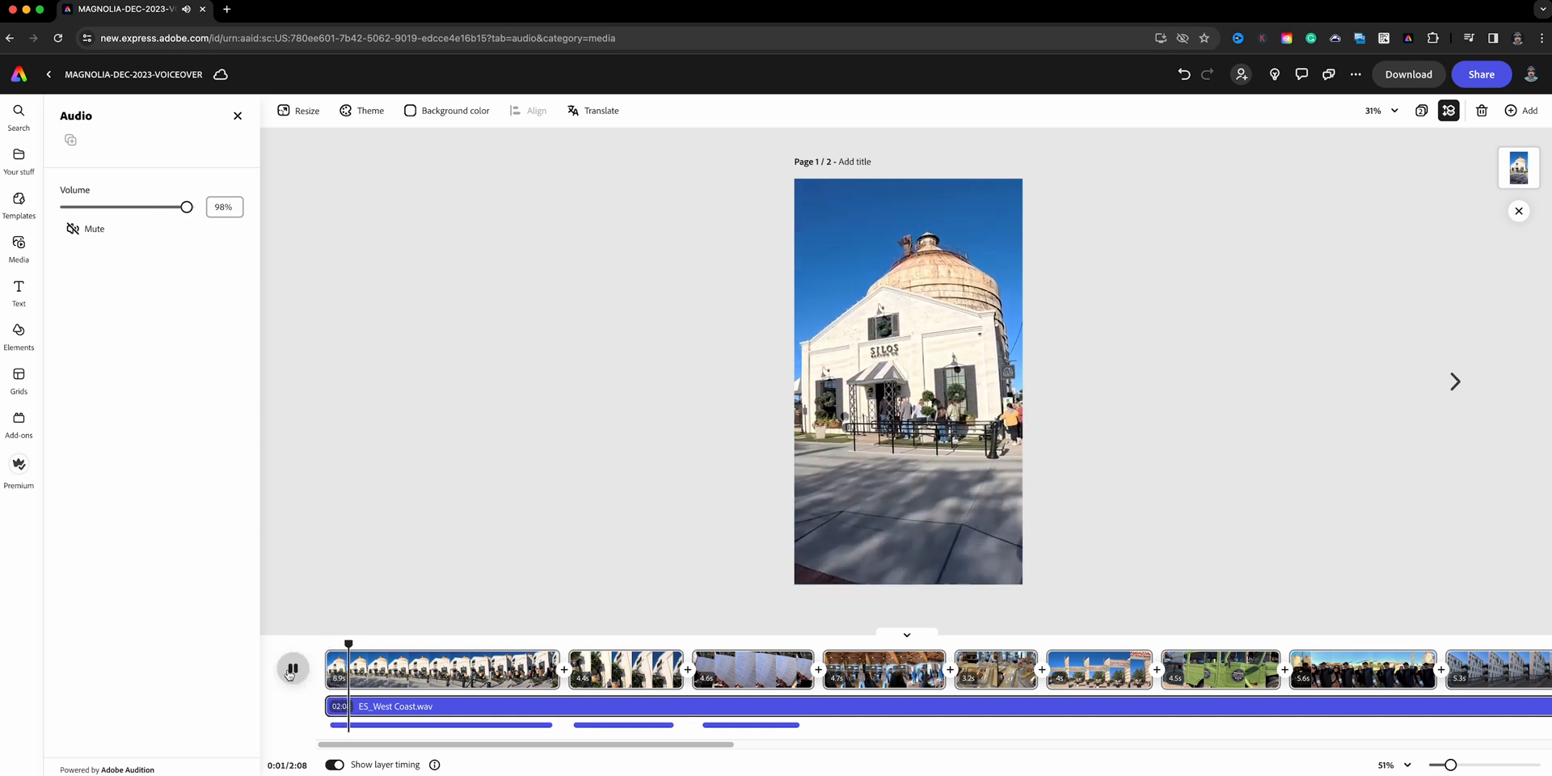
pyautogui.click(291, 667)
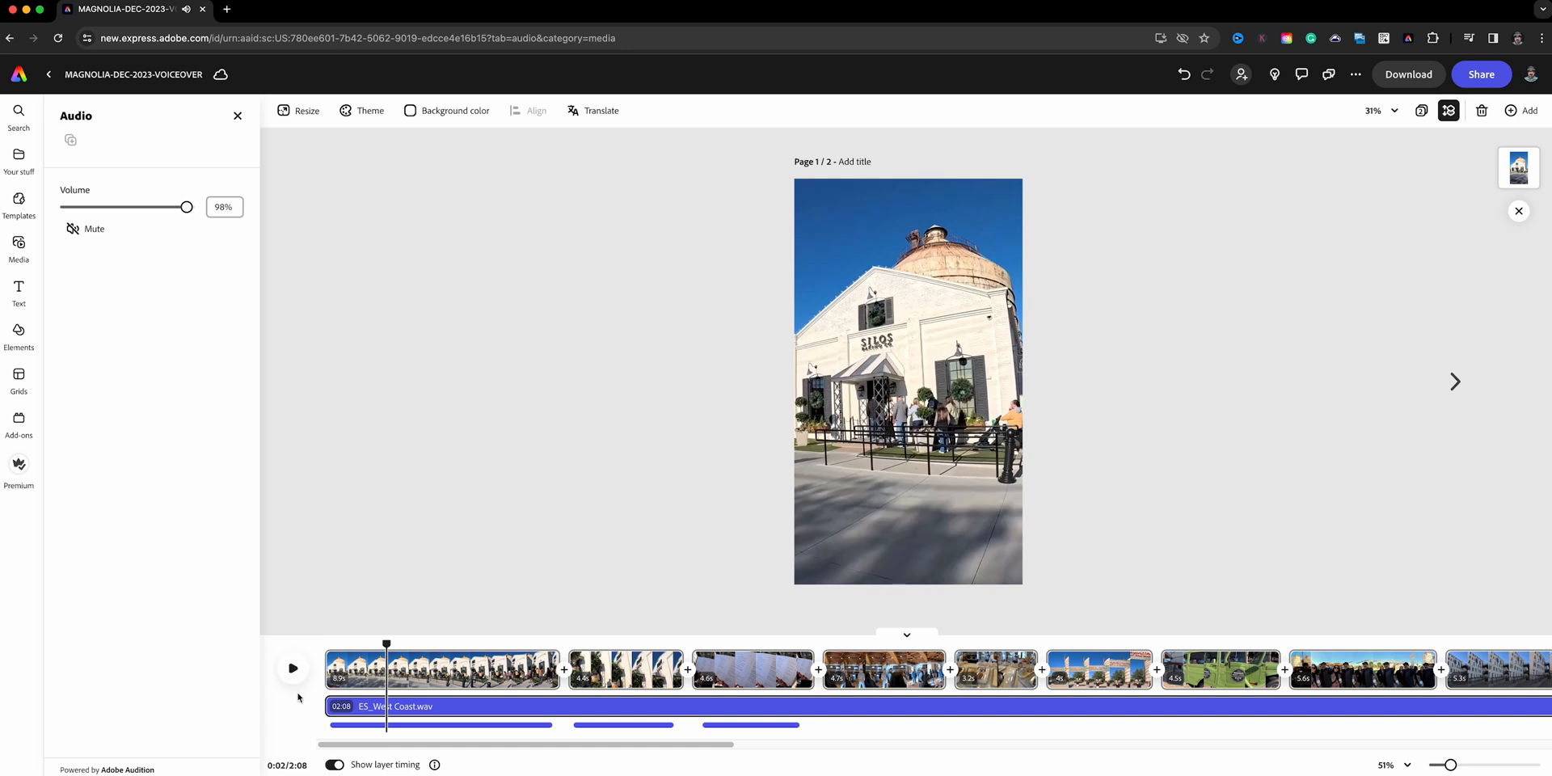
pyautogui.click(225, 207)
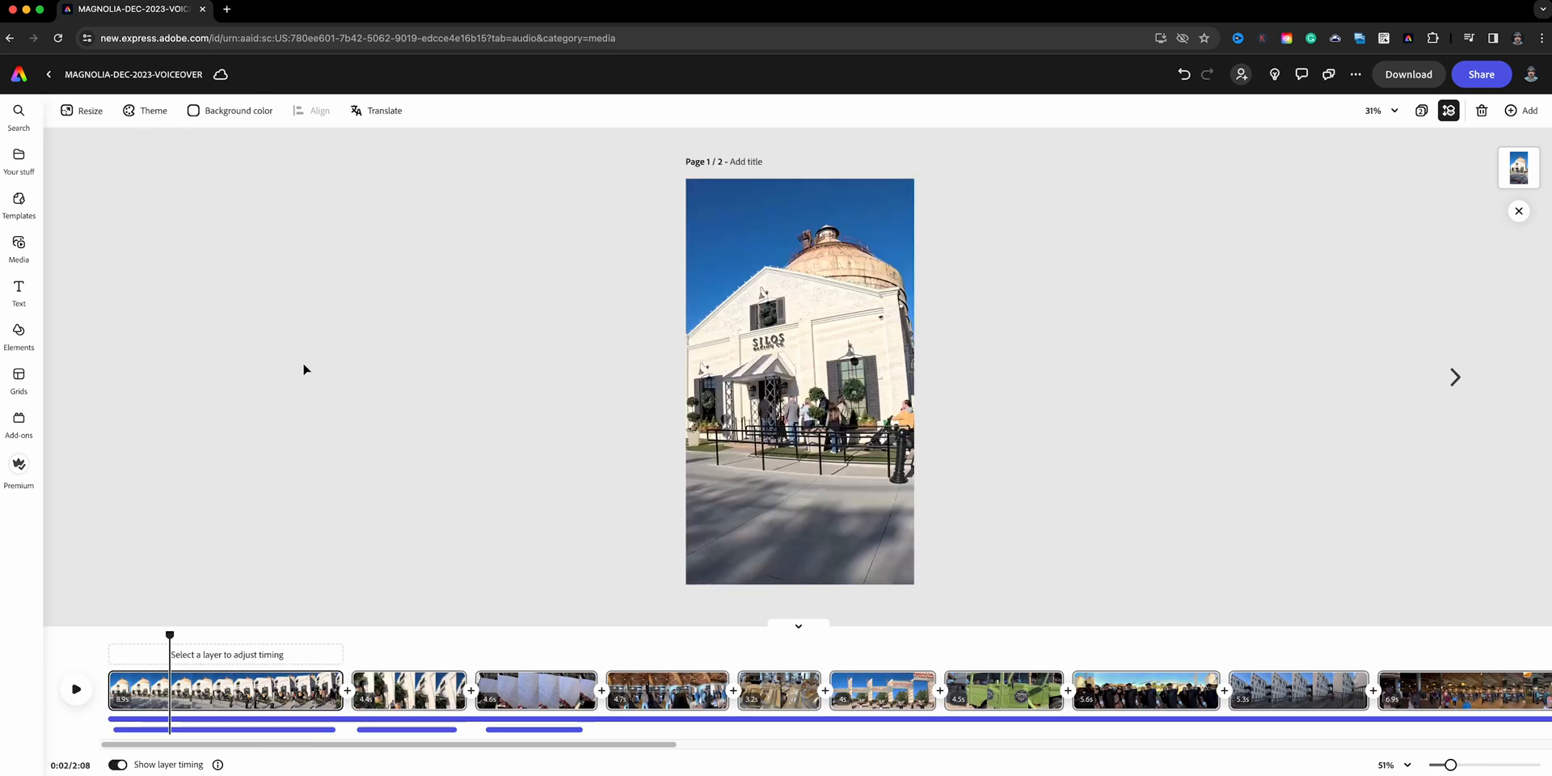
pyautogui.moveTo(333, 572)
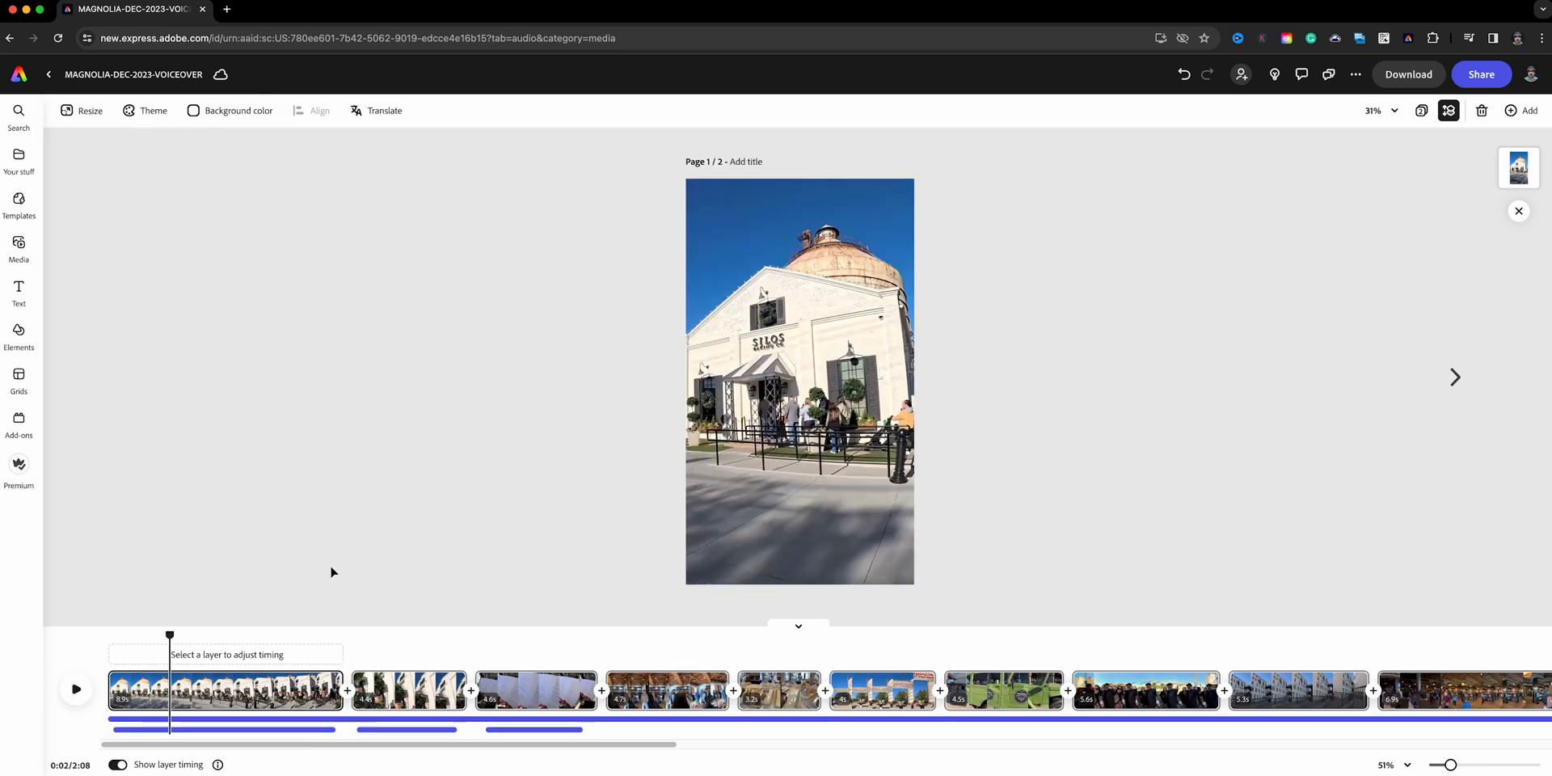
pyautogui.moveTo(333, 585)
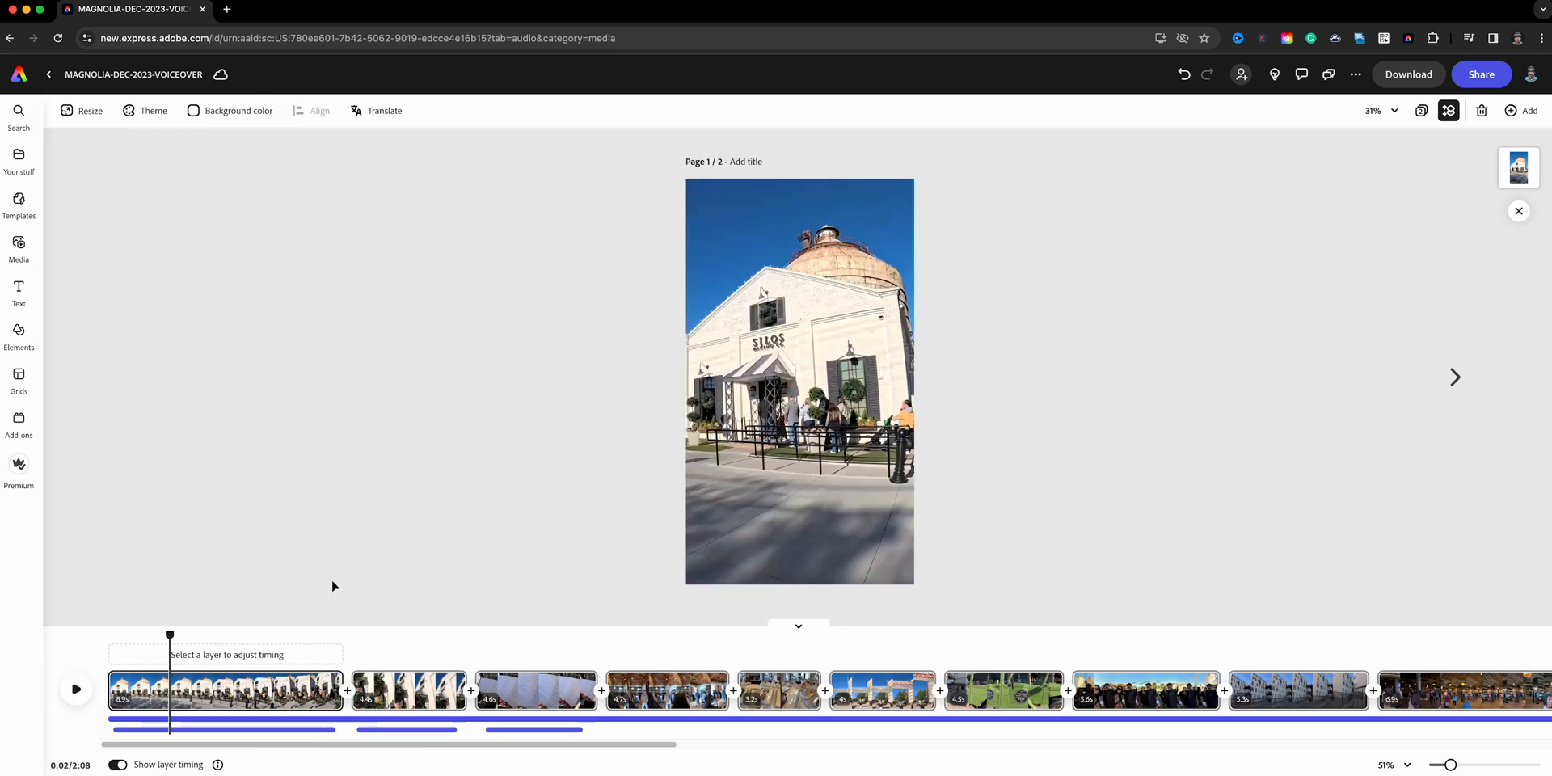
pyautogui.moveTo(346, 562)
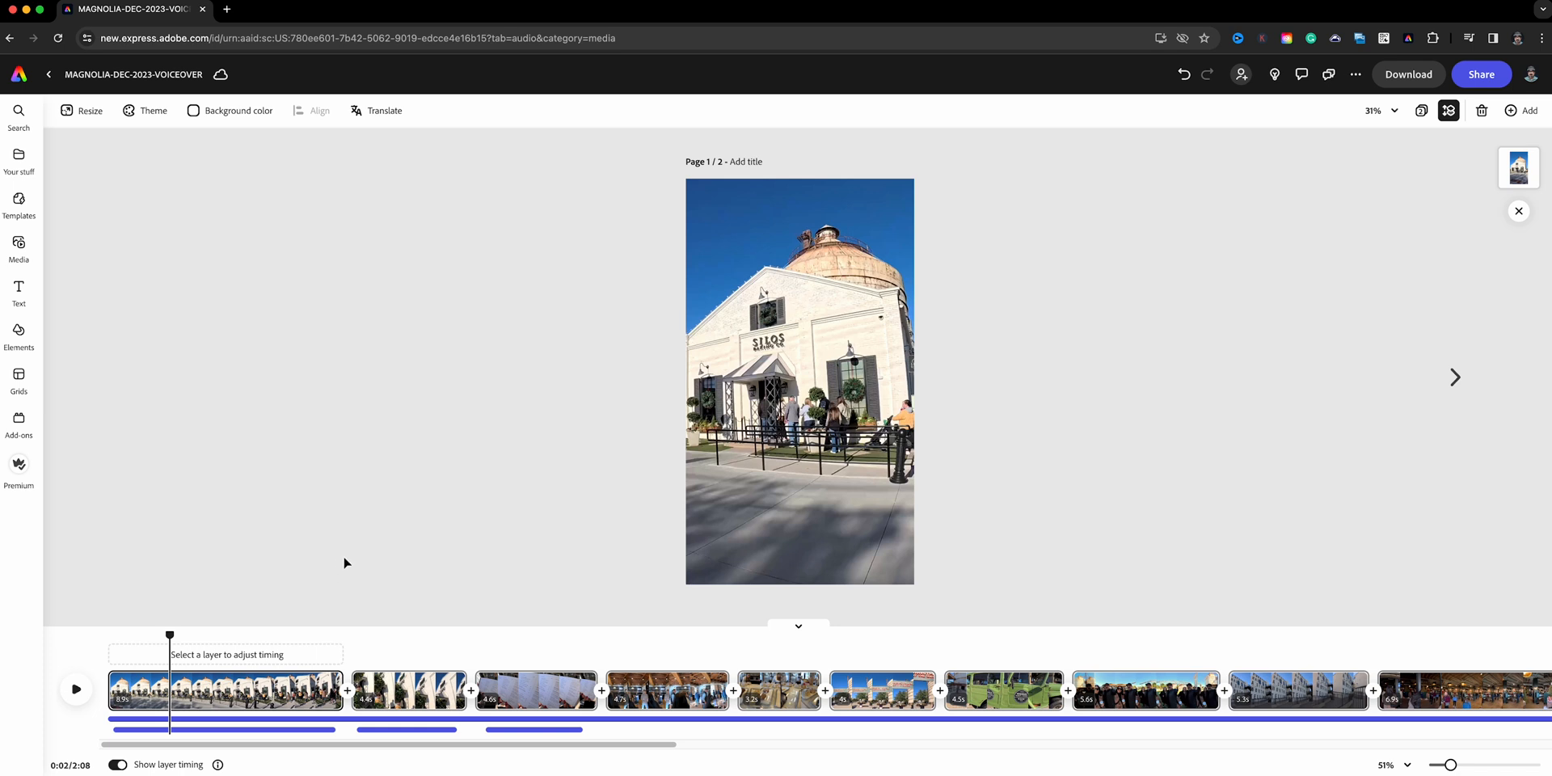
pyautogui.moveTo(435, 616)
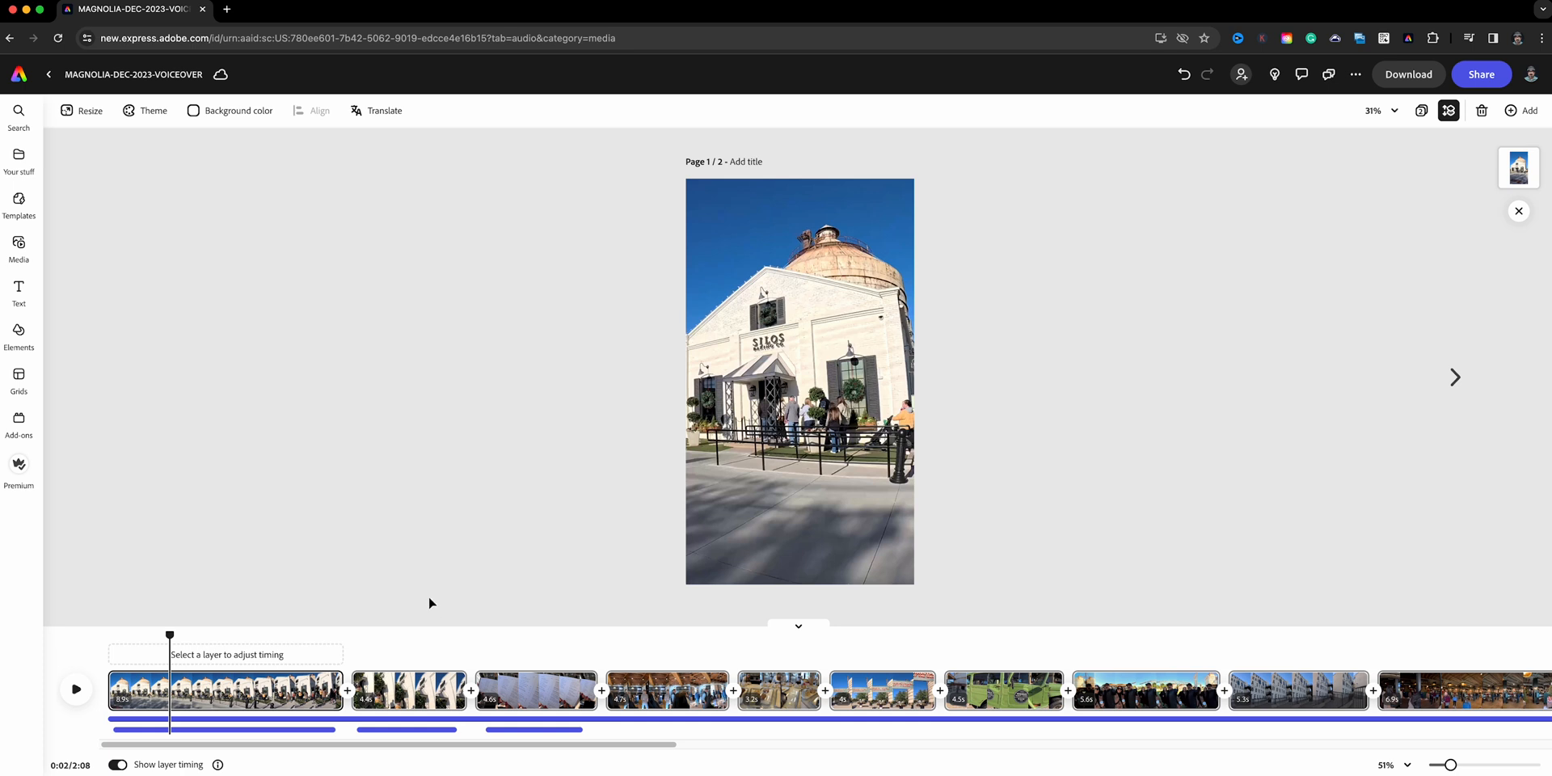
pyautogui.moveTo(306, 615)
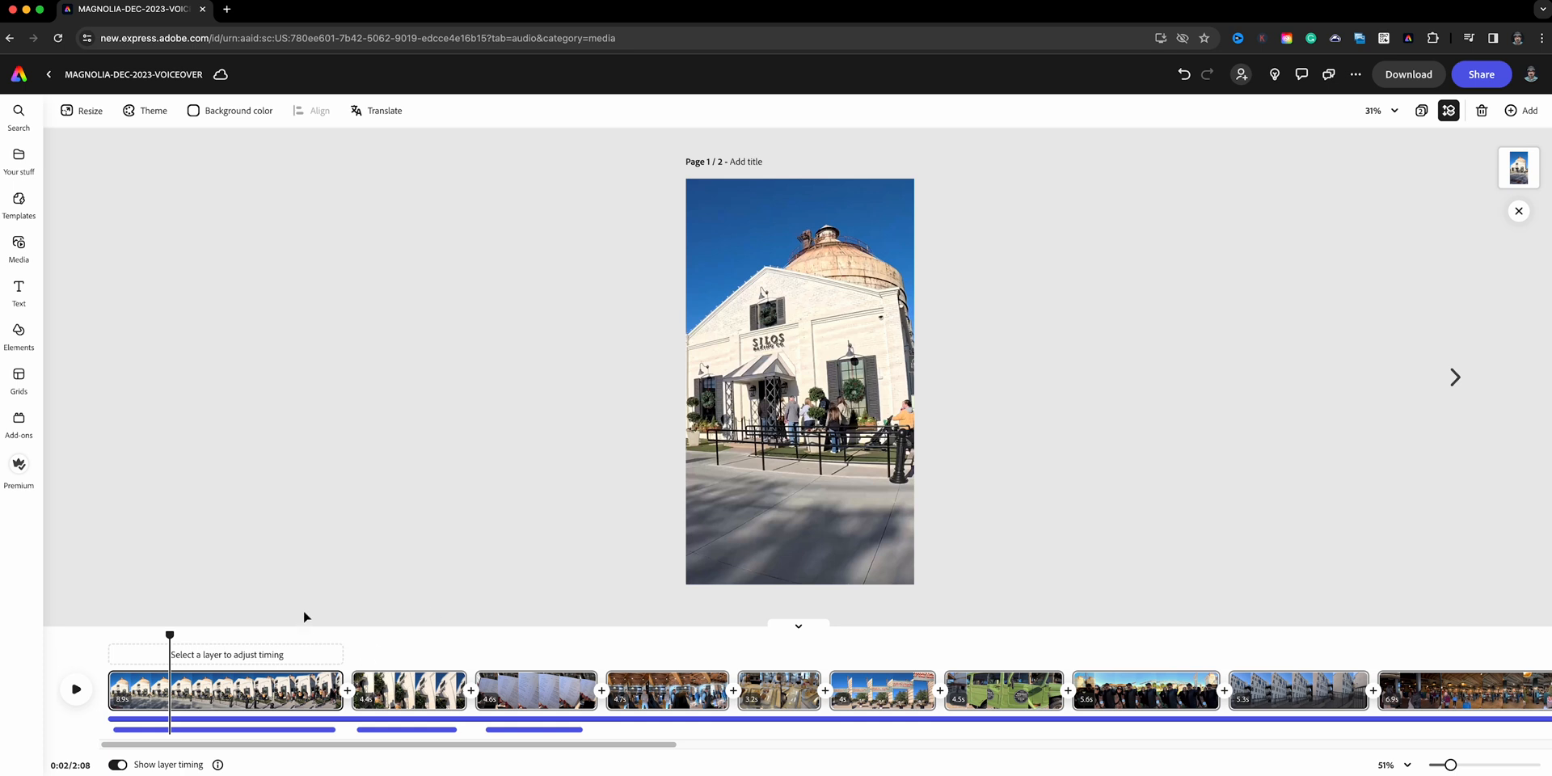
pyautogui.moveTo(1095, 322)
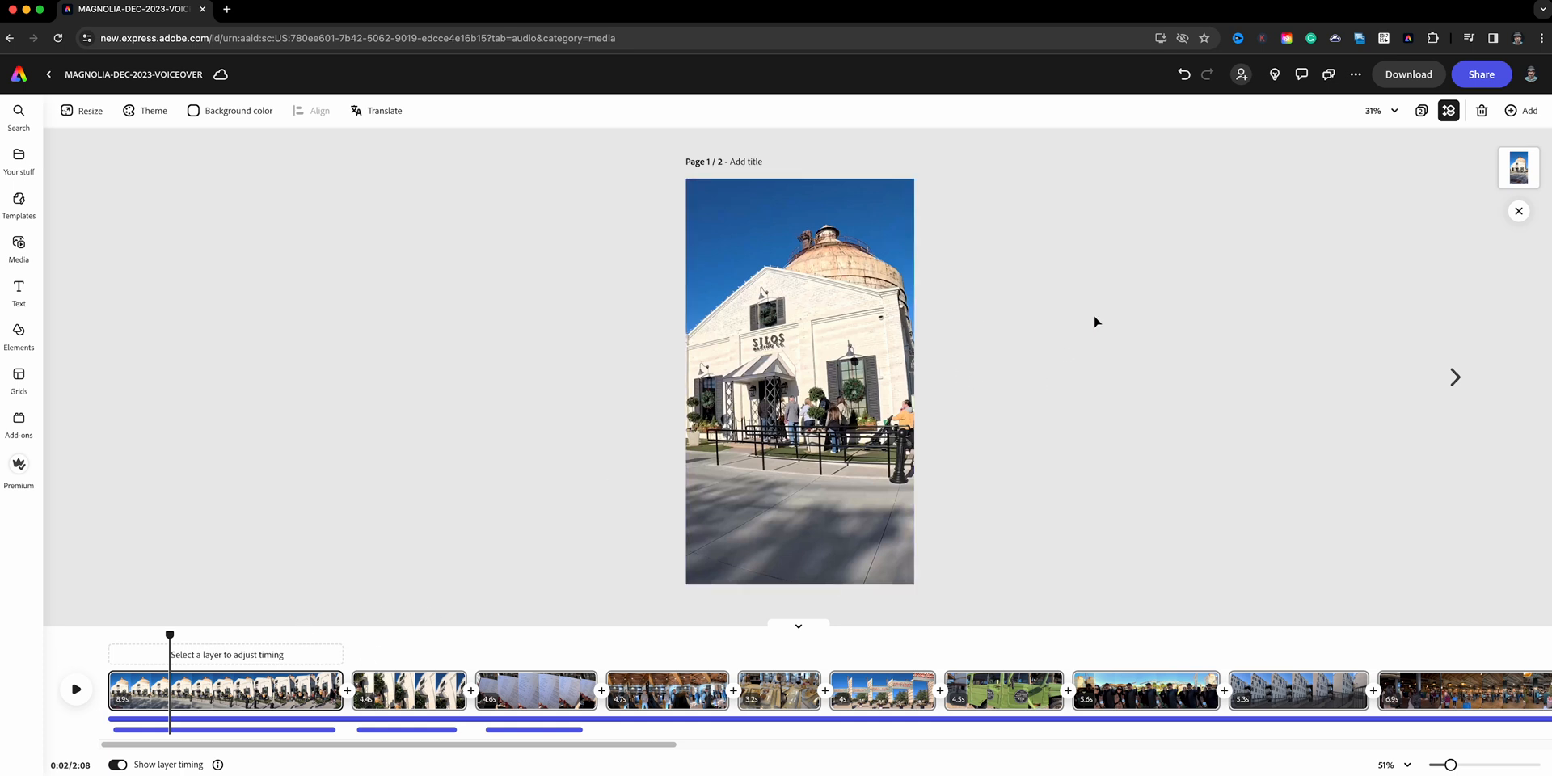
# Open Download and confirm MP4 format at 1080p (Original size) resolution
pyautogui.click(1408, 75)
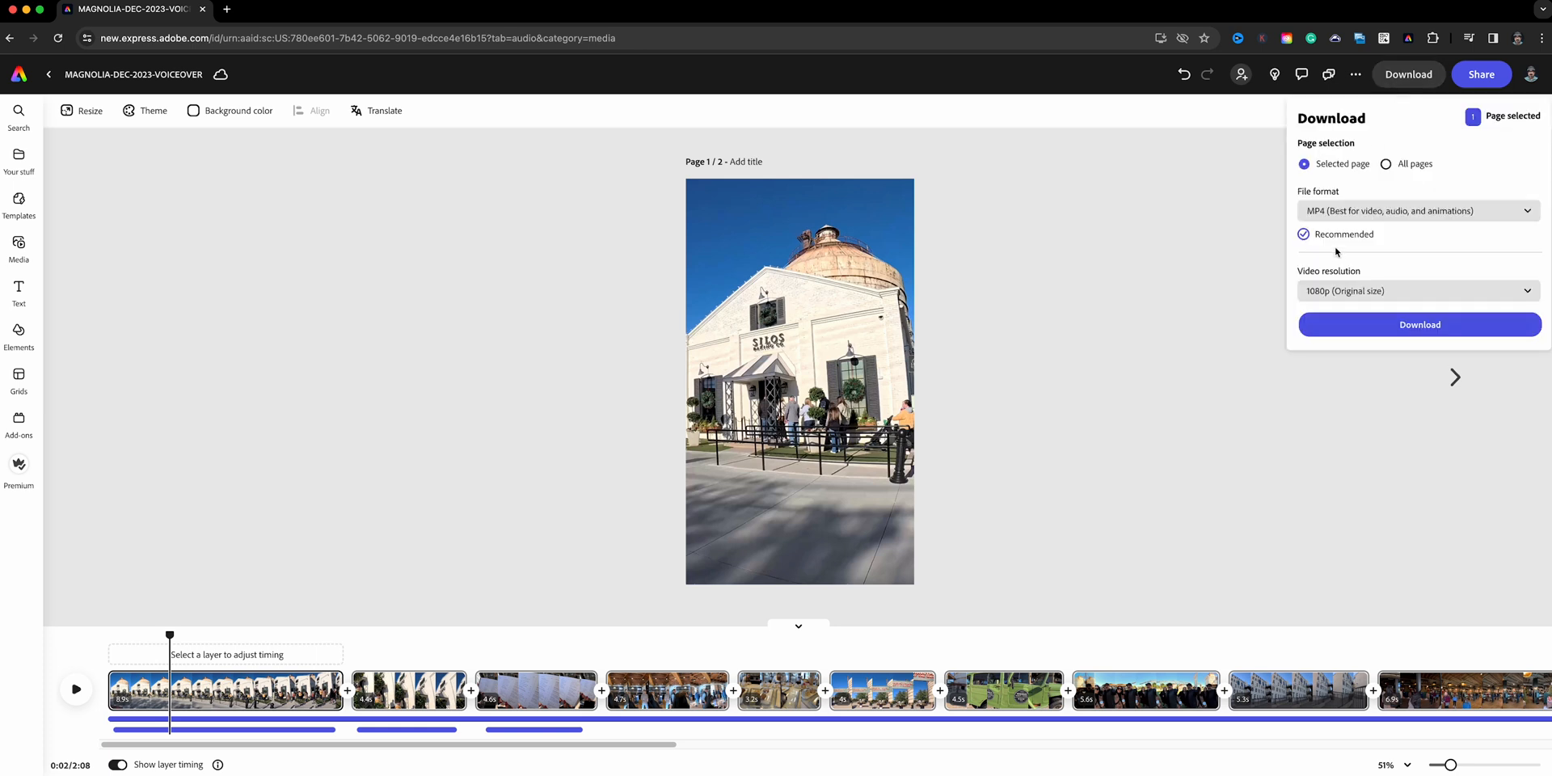
pyautogui.moveTo(1333, 318)
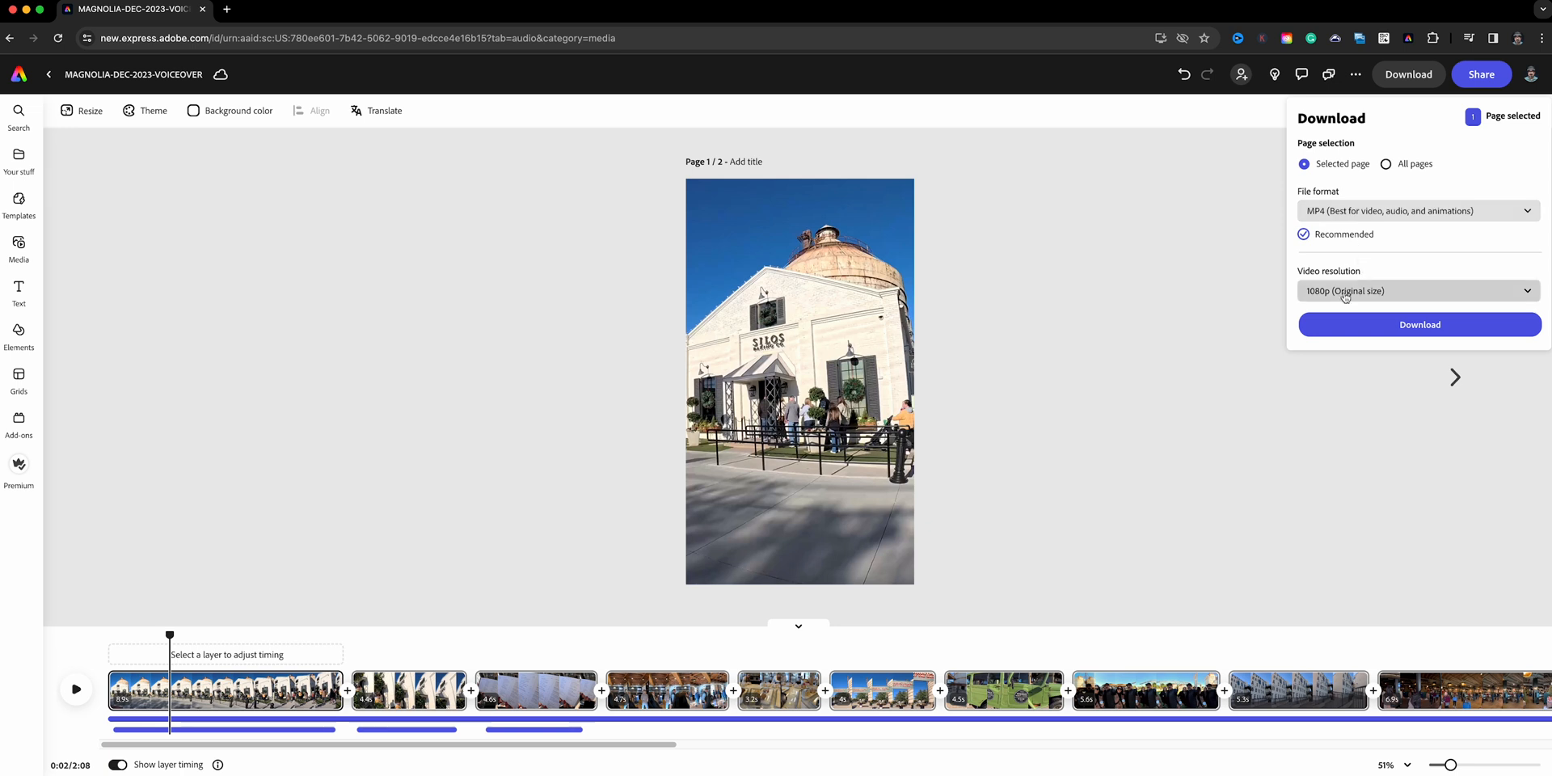
pyautogui.click(1416, 290)
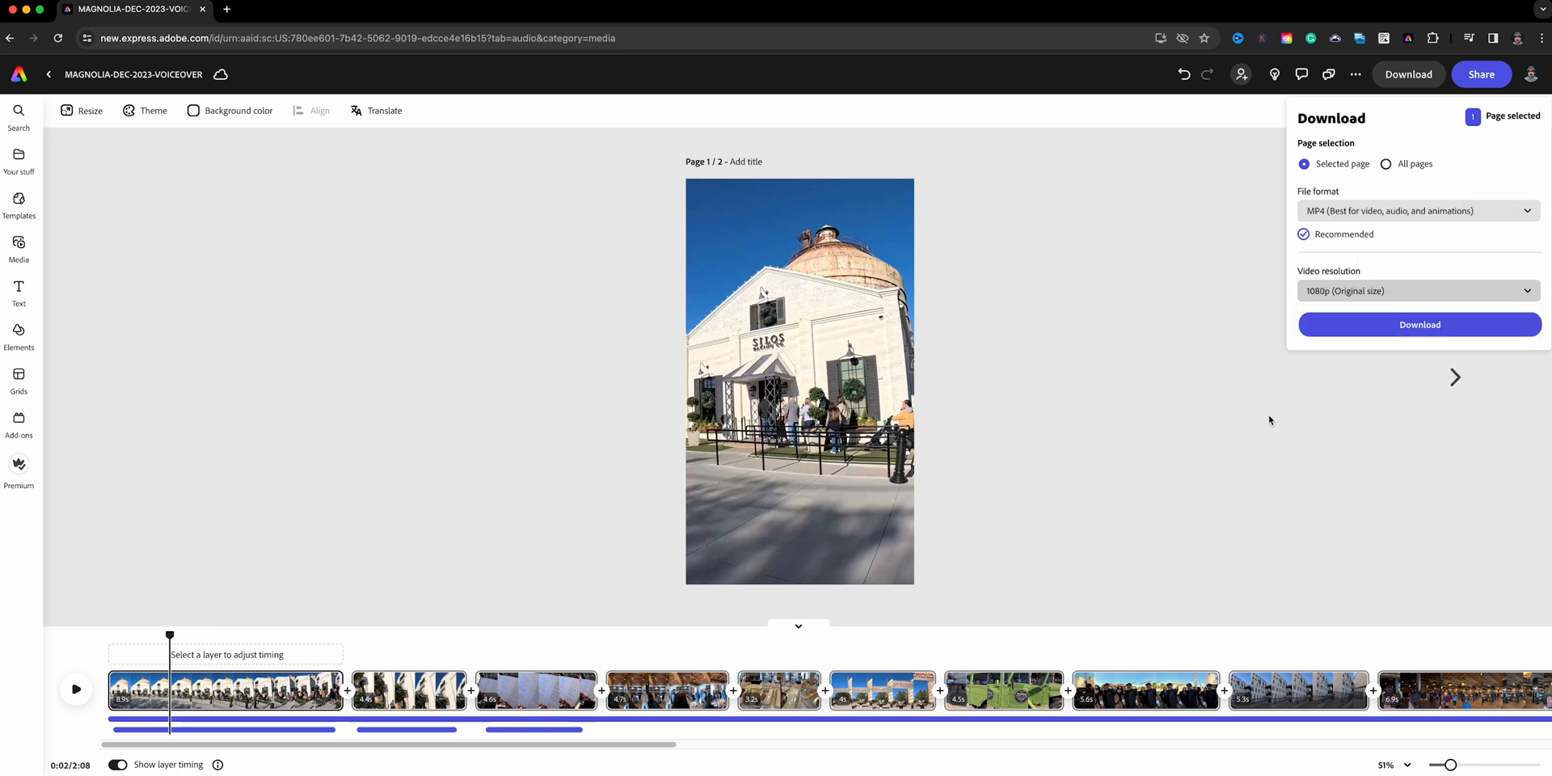
pyautogui.moveTo(1195, 276)
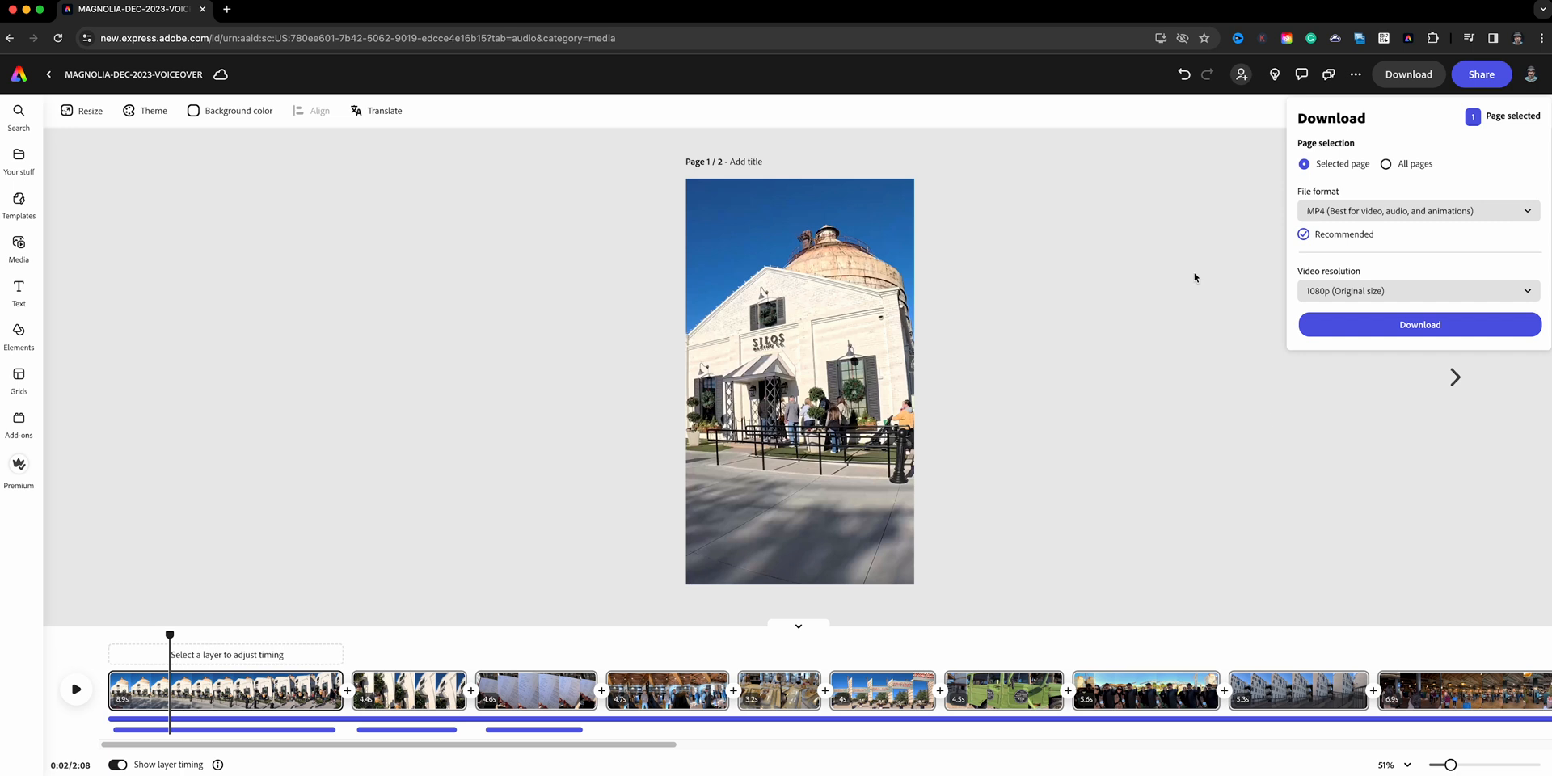